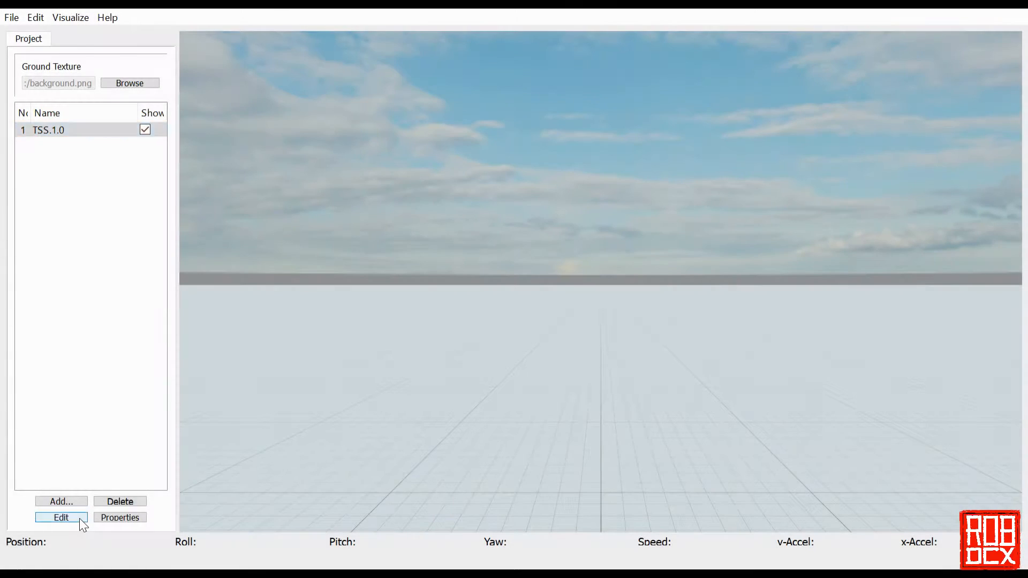
# Open TSS.1.0 for editing and add a first straight section after the anchor.
pyautogui.click(60, 517)
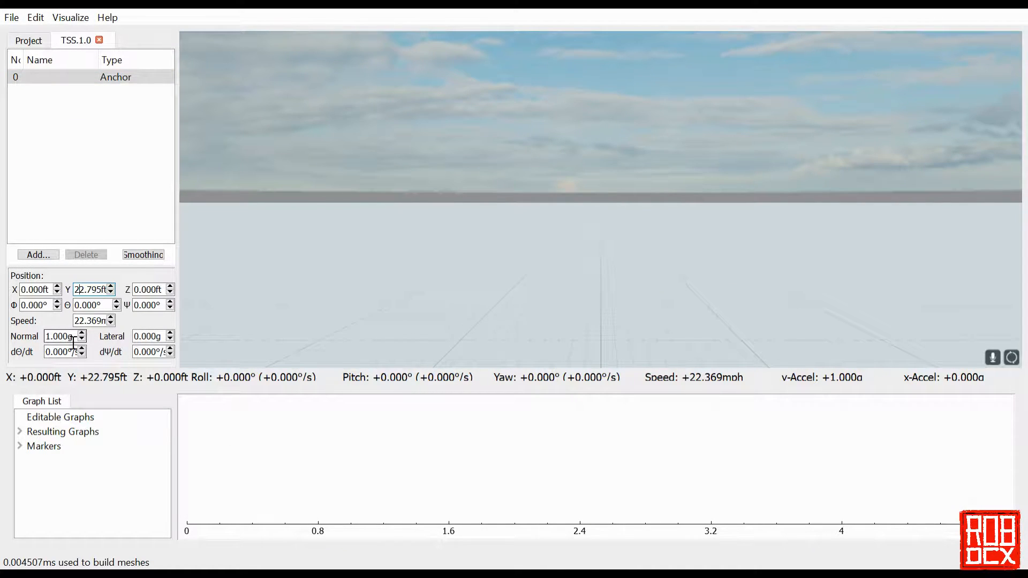
pyautogui.click(37, 255)
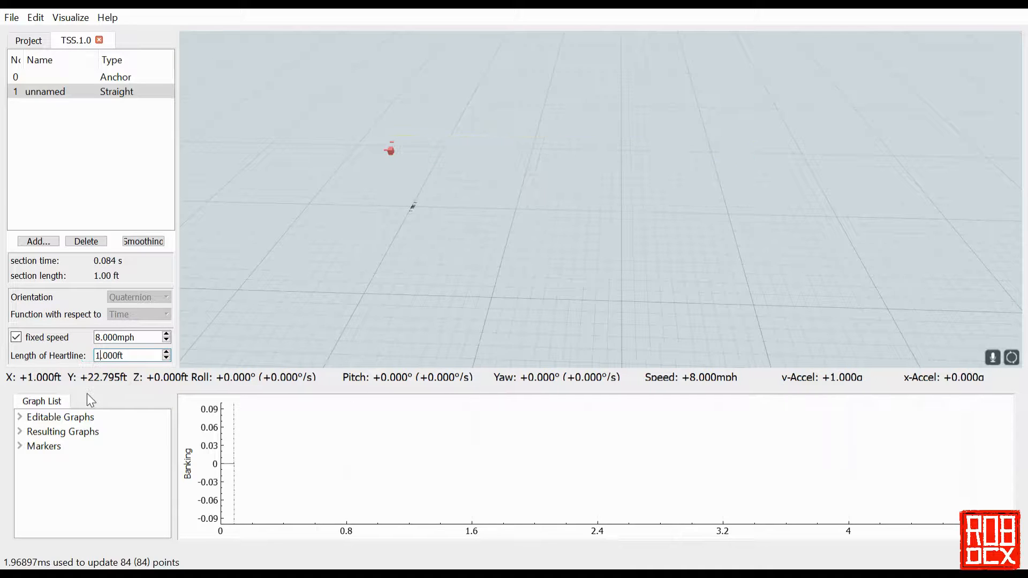
# Add a 45° curved section and turn off its fixed speed.
pyautogui.click(38, 168)
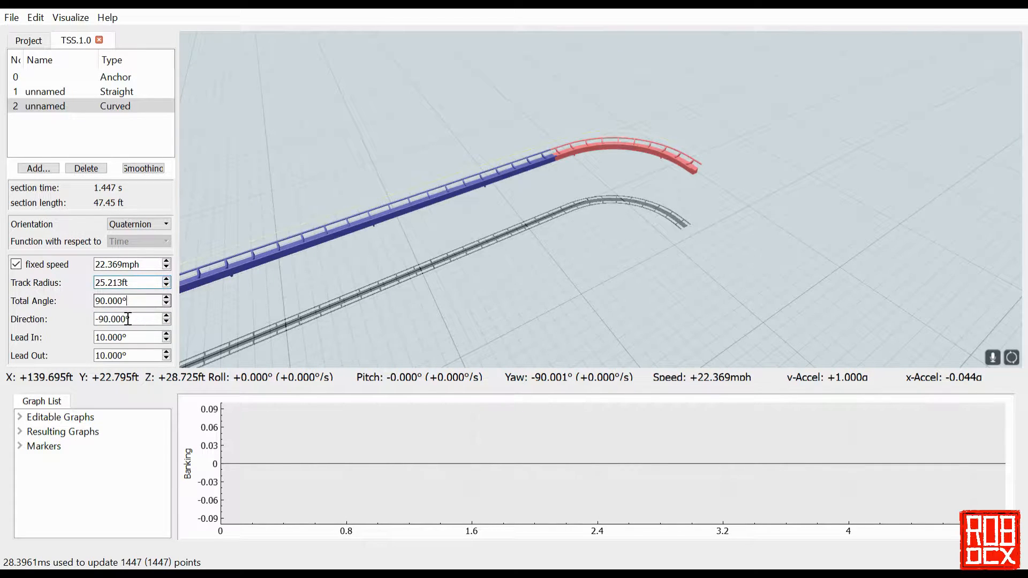
pyautogui.write('45.000')
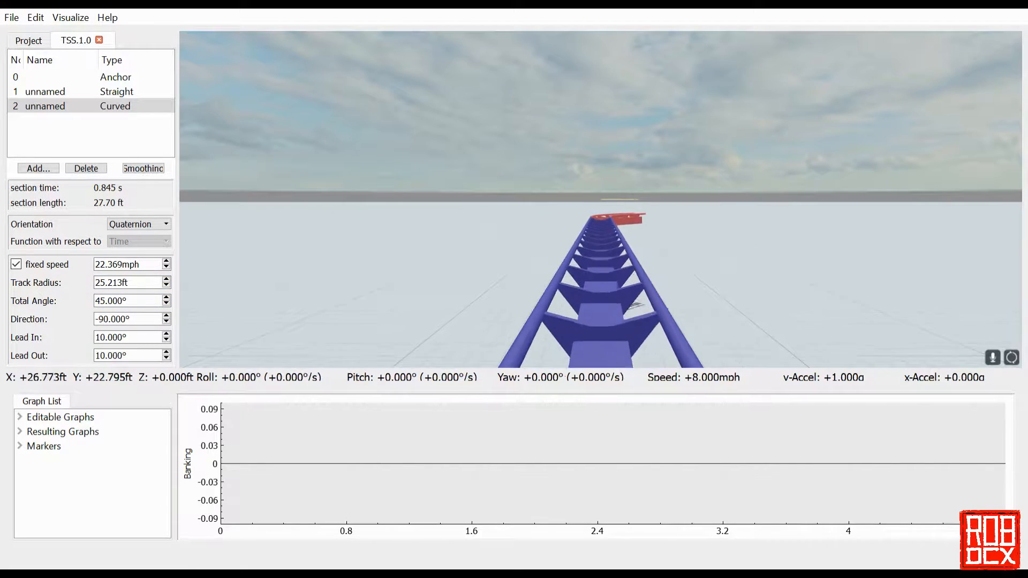
pyautogui.click(16, 264)
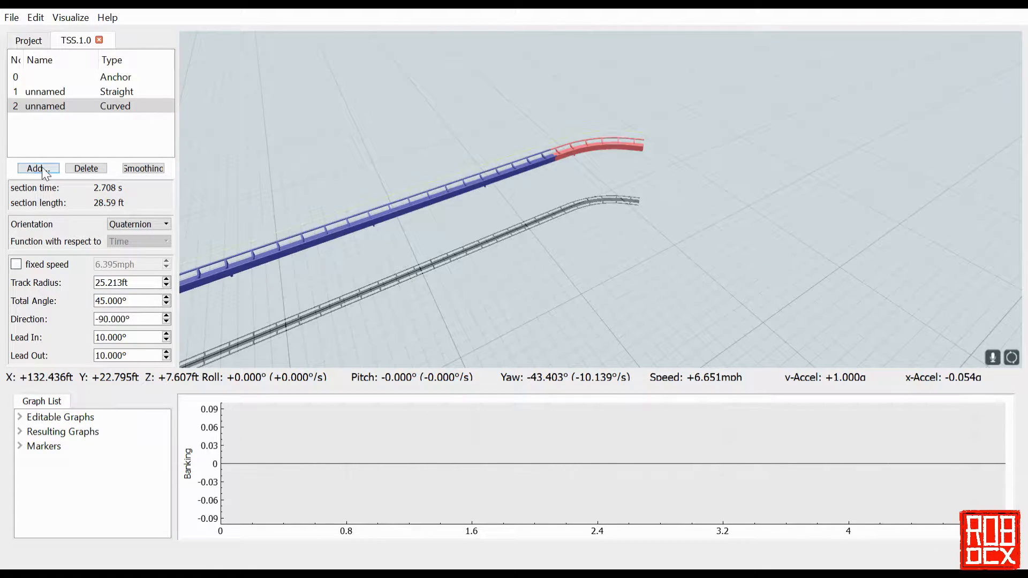
# Add a straight, then a 30° upward curved section.
pyautogui.click(37, 168)
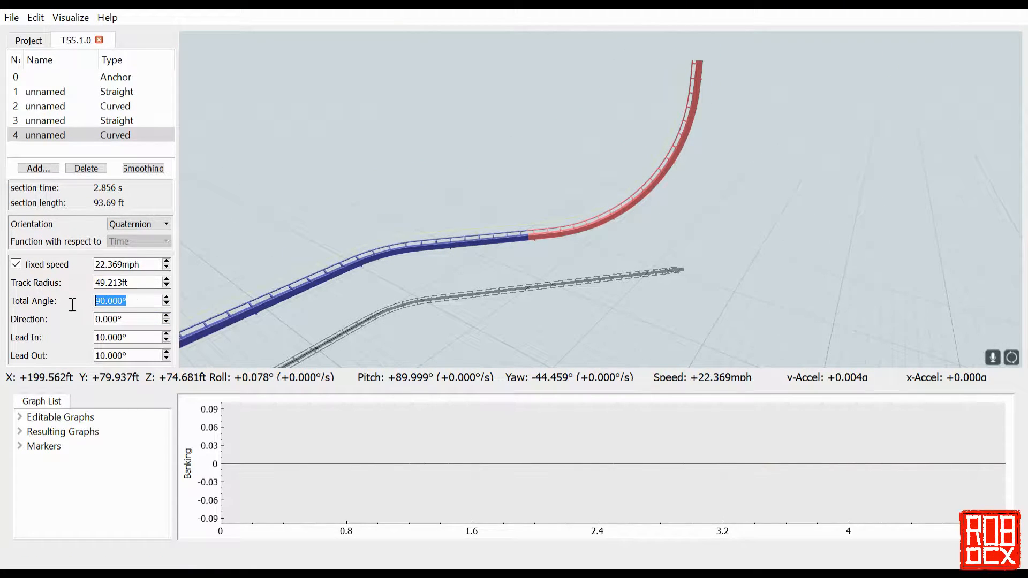
pyautogui.write('30')
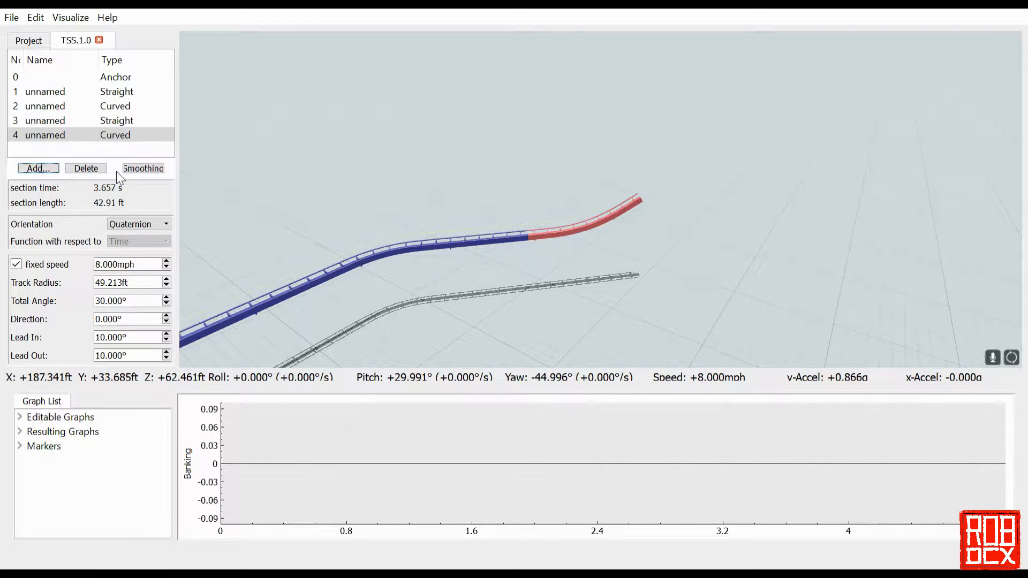
# Add a lift-hill straight with heartline length 345 ft.
pyautogui.click(37, 168)
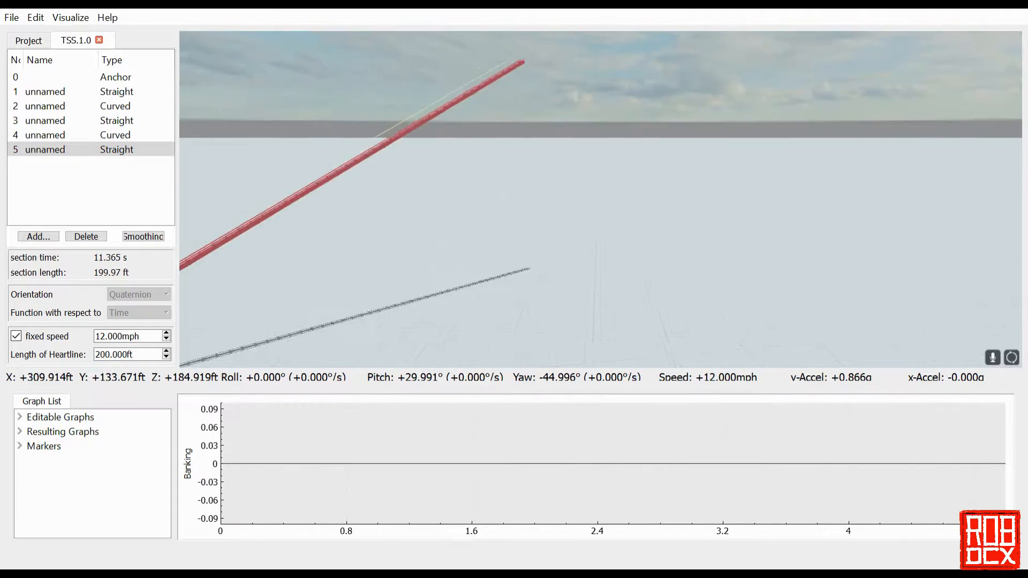
pyautogui.click(44, 135)
pyautogui.write('66')
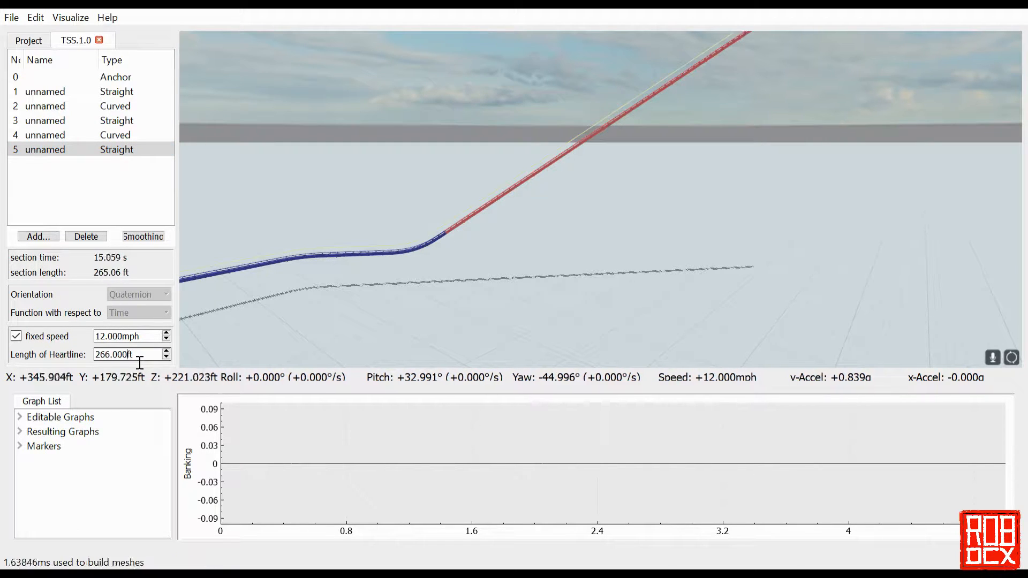
pyautogui.write('345.000')
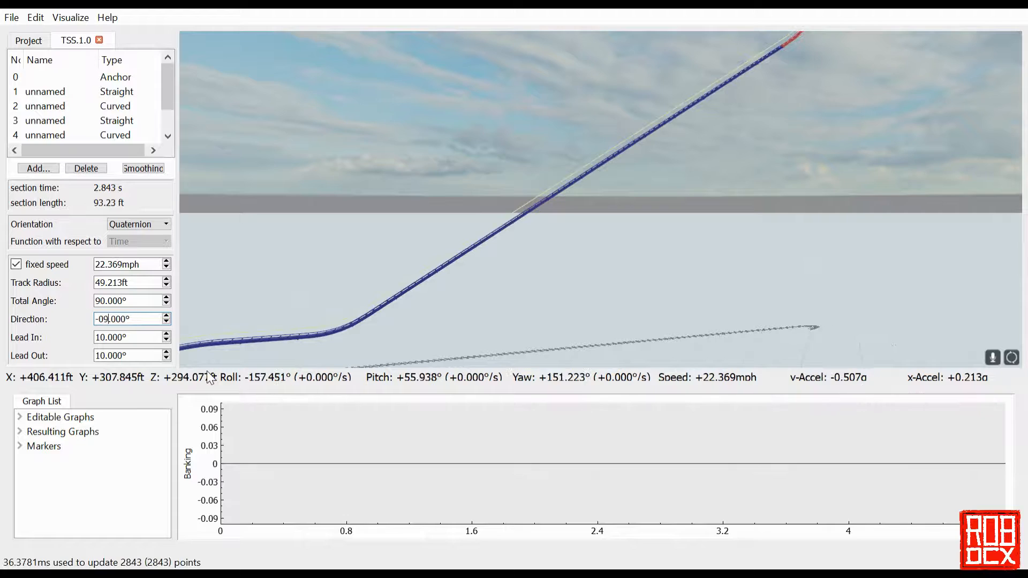
# Add a curve with direction -180 and total angle 33° over the top.
pyautogui.write('-180.000')
pyautogui.click(132, 299)
pyautogui.write('70.000')
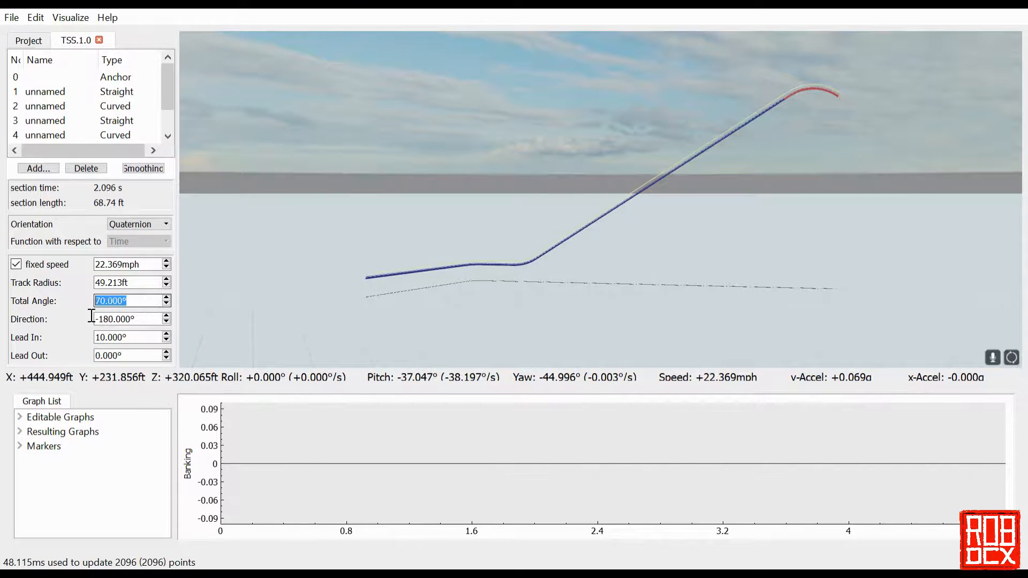
pyautogui.write('33.000')
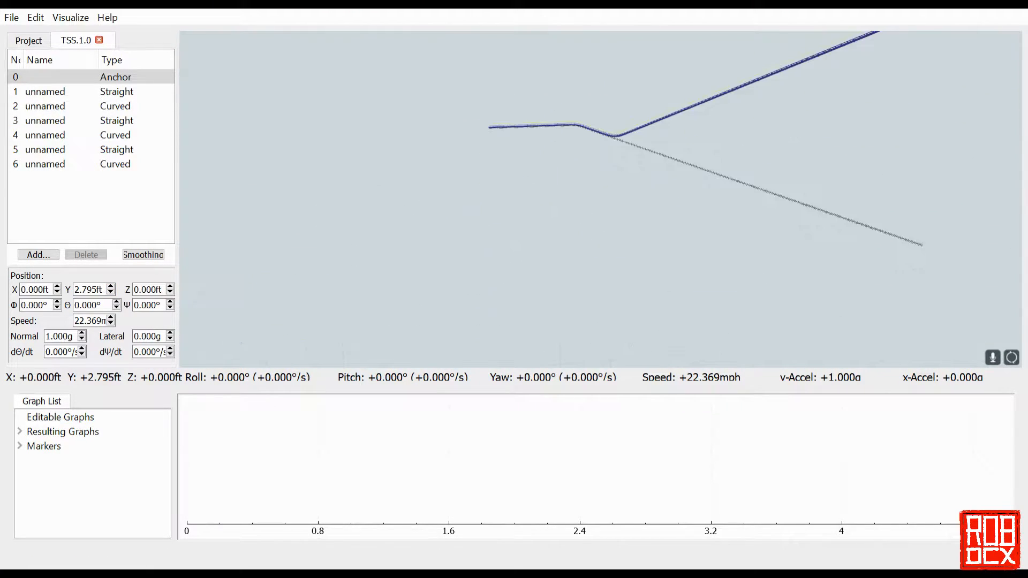
# Set the anchor height to 22.795 ft and the top curve's total angle to 48°, then start a new section.
pyautogui.write('22.795')
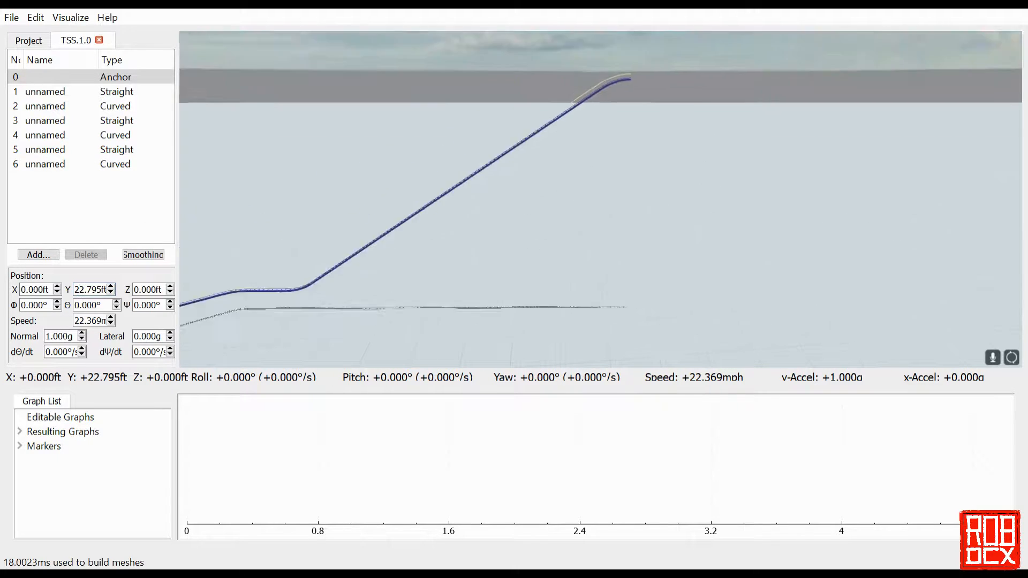
pyautogui.click(45, 149)
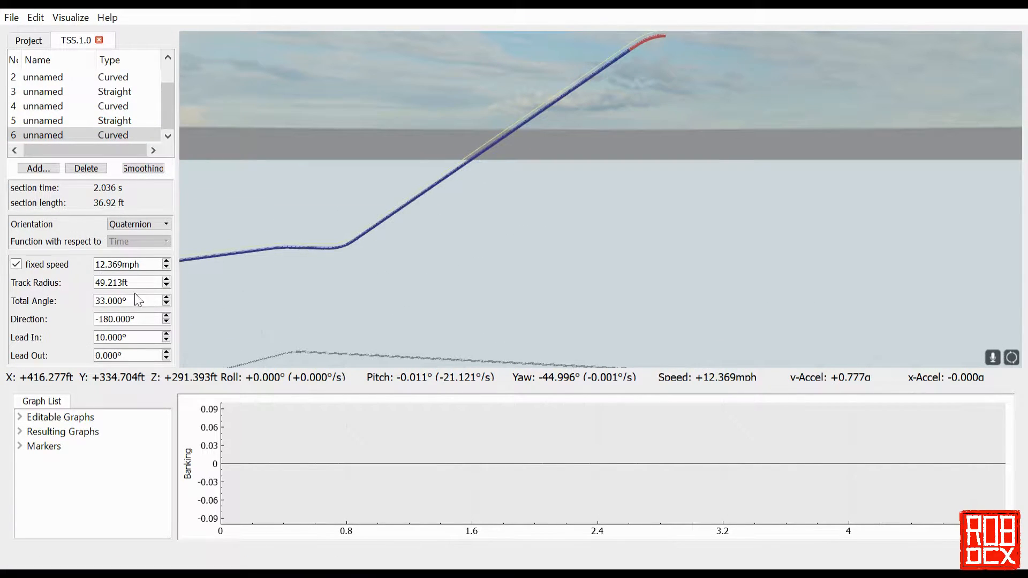
pyautogui.write('48.000')
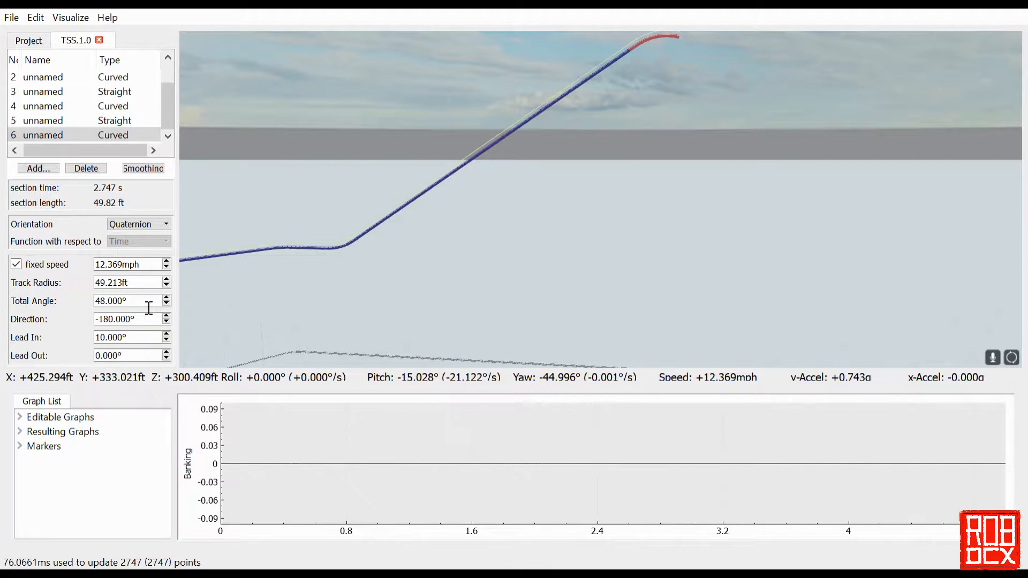
pyautogui.click(43, 135)
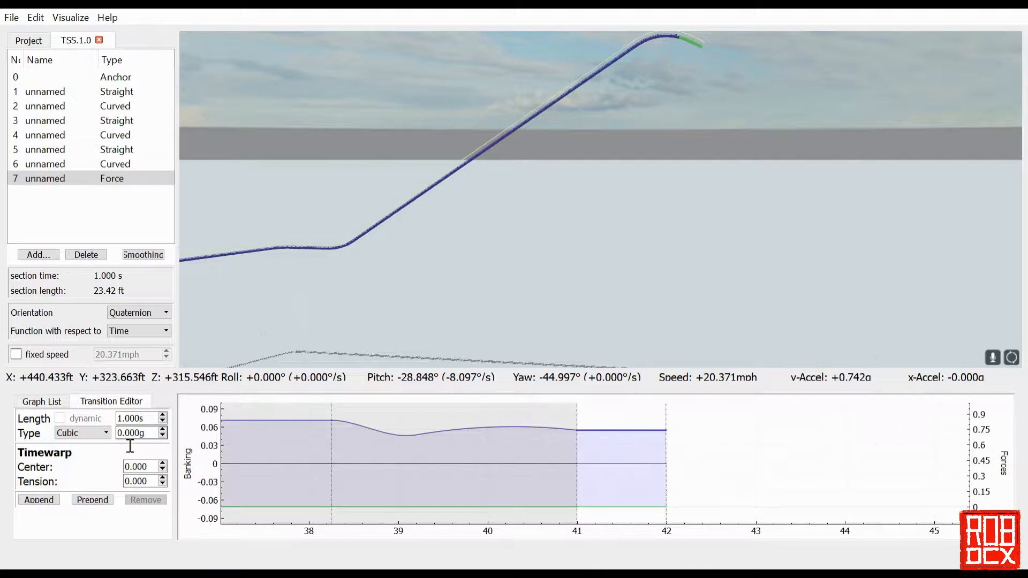
# Set the cubic force transition to 2.4 s with a -3.7g vertical force change and confirm.
pyautogui.click(82, 432)
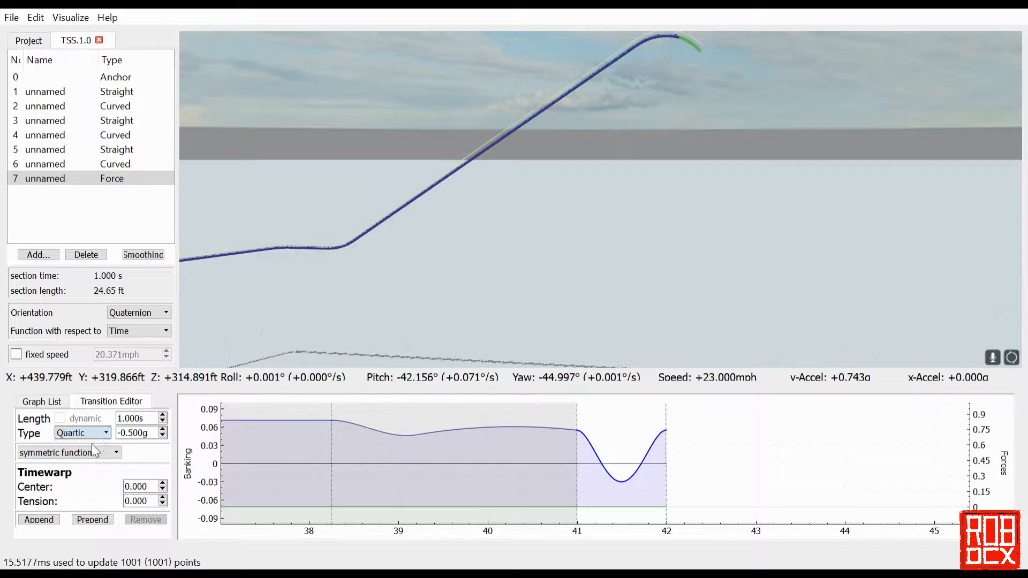
pyautogui.click(82, 432)
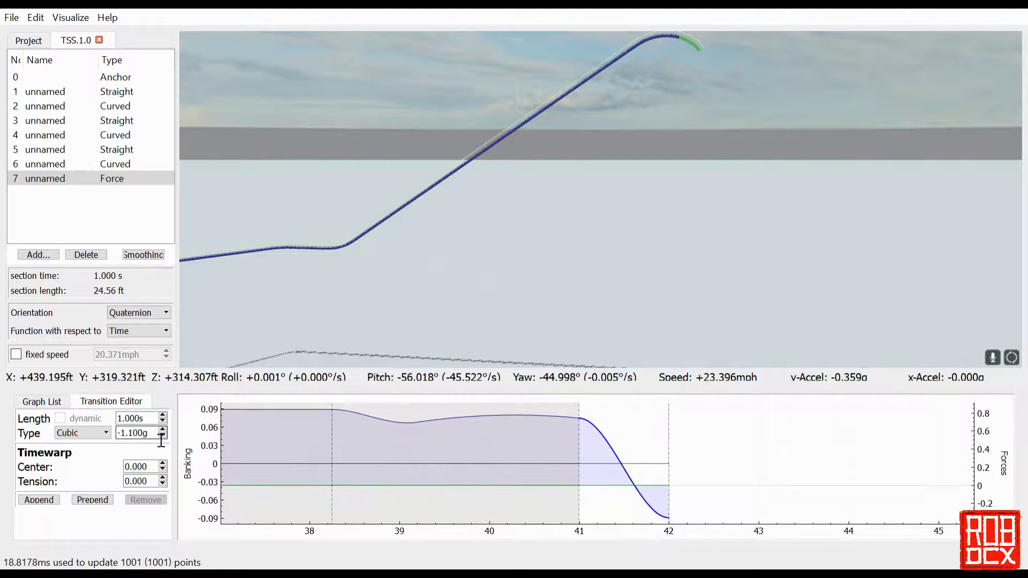
pyautogui.write('2.400')
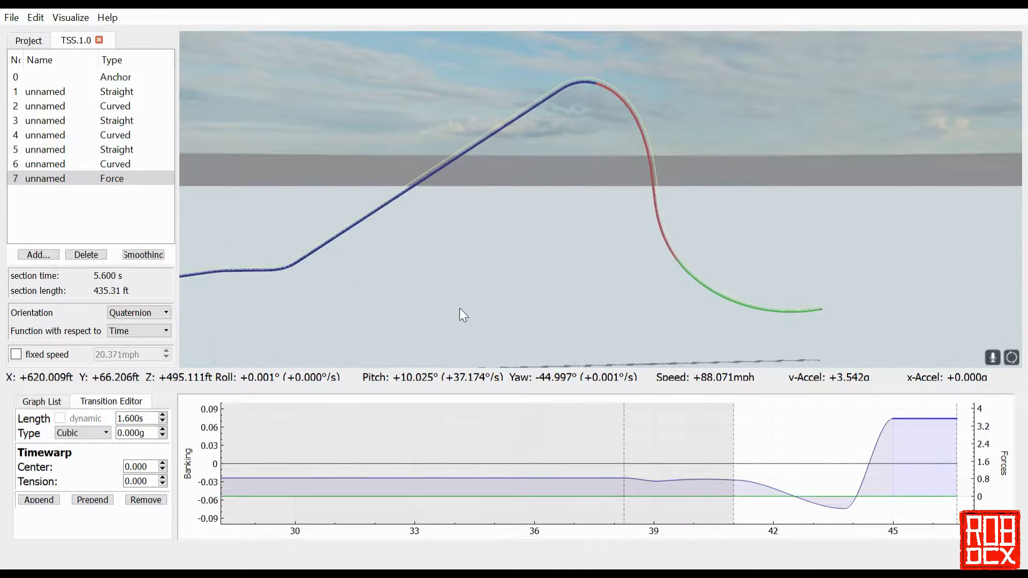
pyautogui.moveTo(485, 283)
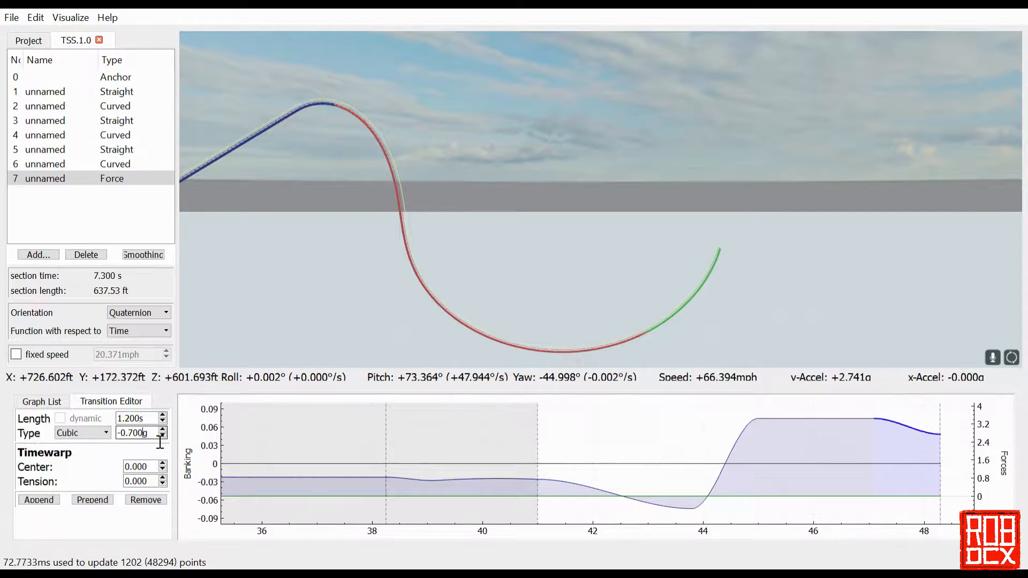
pyautogui.write('-3.700')
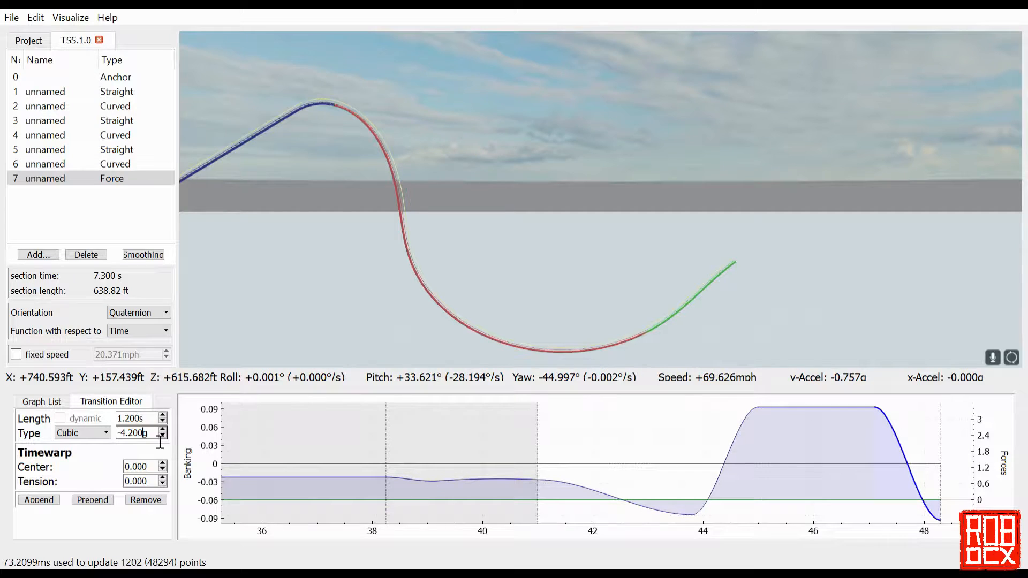
pyautogui.click(38, 500)
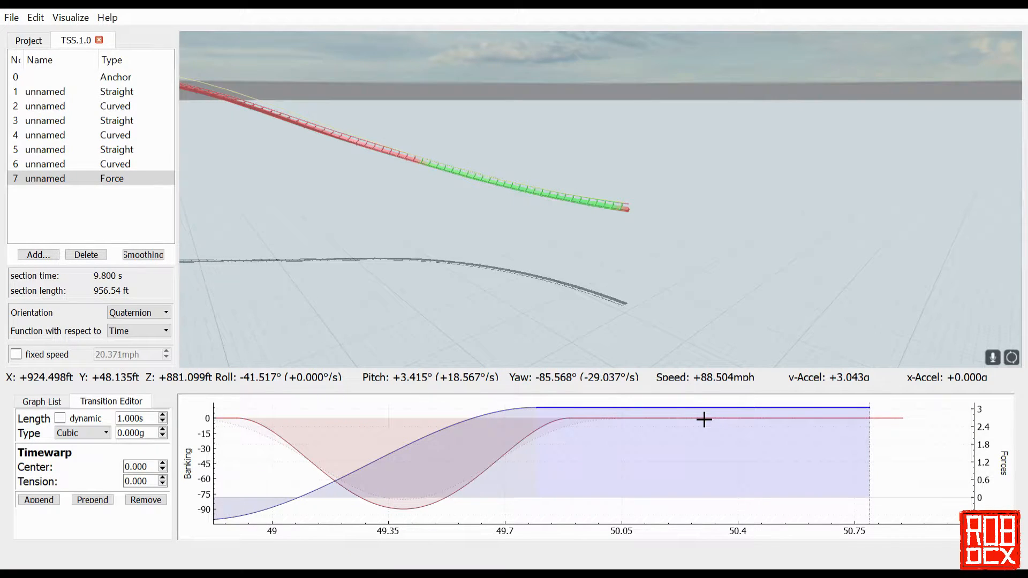
# Add a quartic roll transition of -40°/s on the roll-rate curve.
pyautogui.click(82, 432)
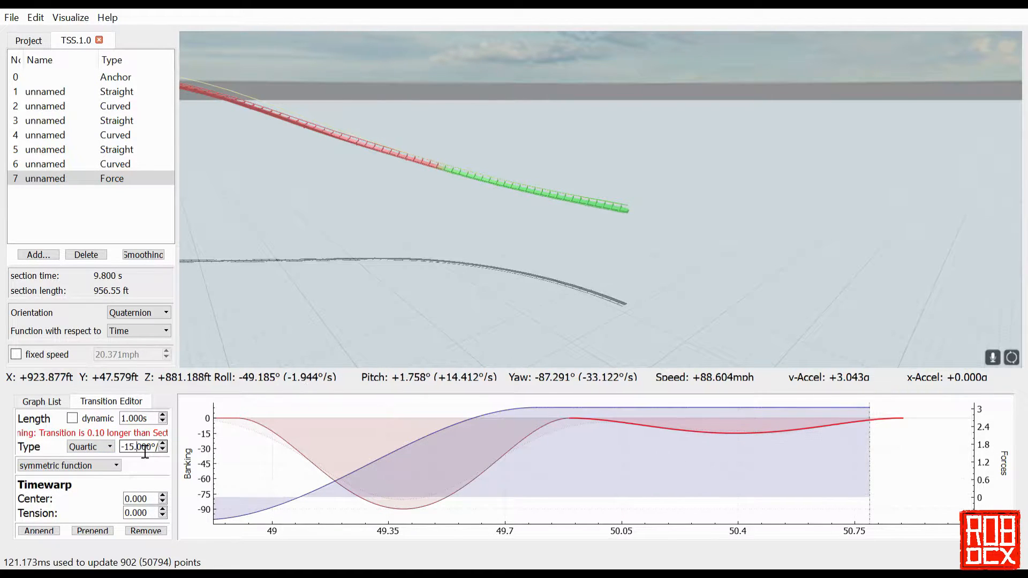
pyautogui.write('-40.000')
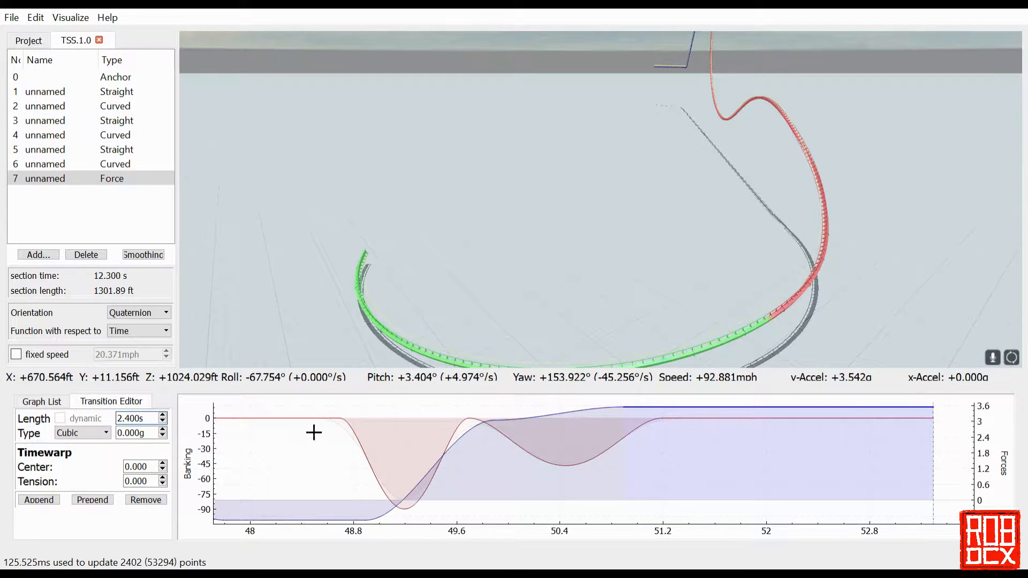
# Lengthen the flat vertical-force transition to 2.7 s, checking the trailing roll transition.
pyautogui.click(60, 418)
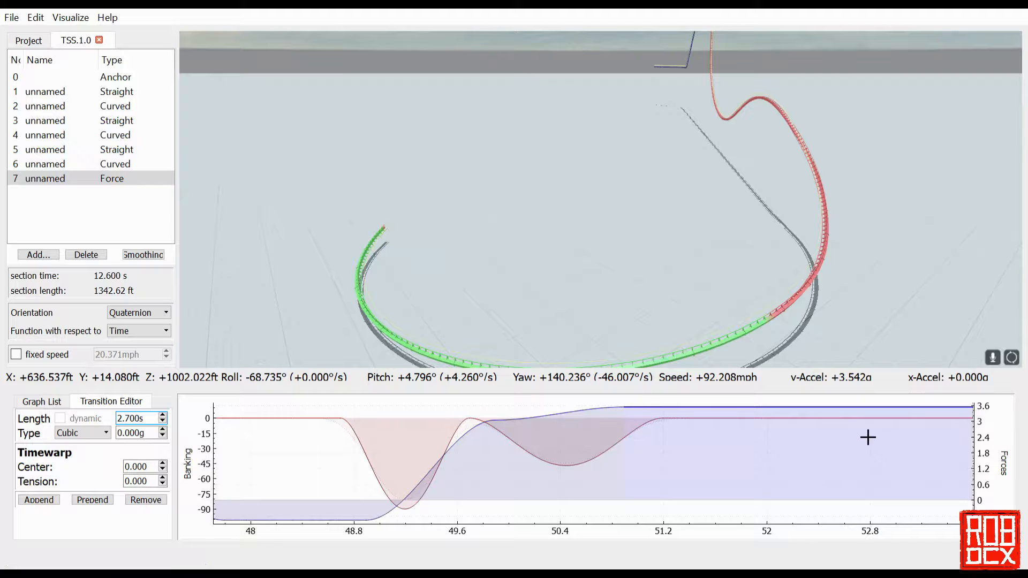
pyautogui.click(60, 419)
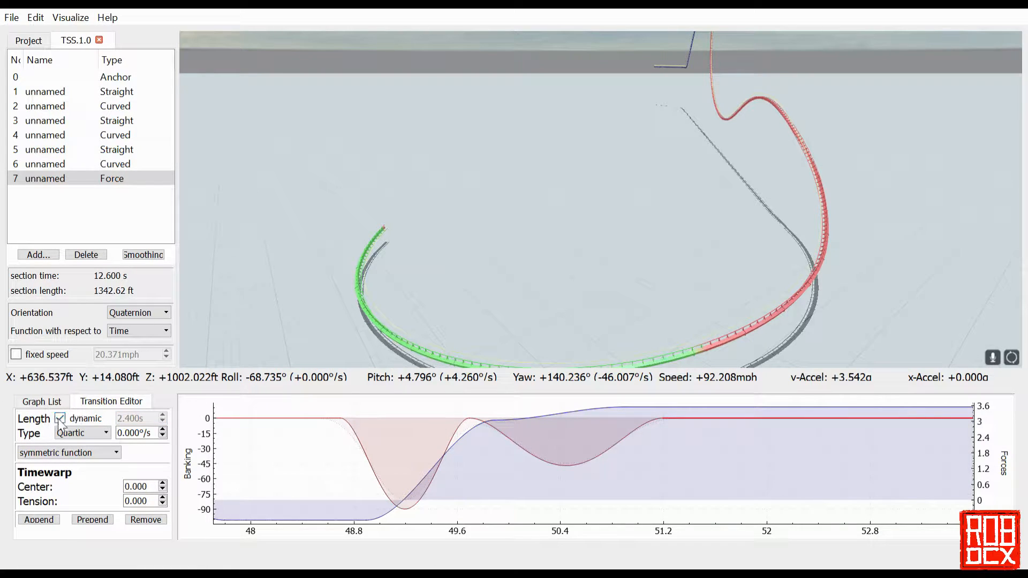
pyautogui.click(60, 419)
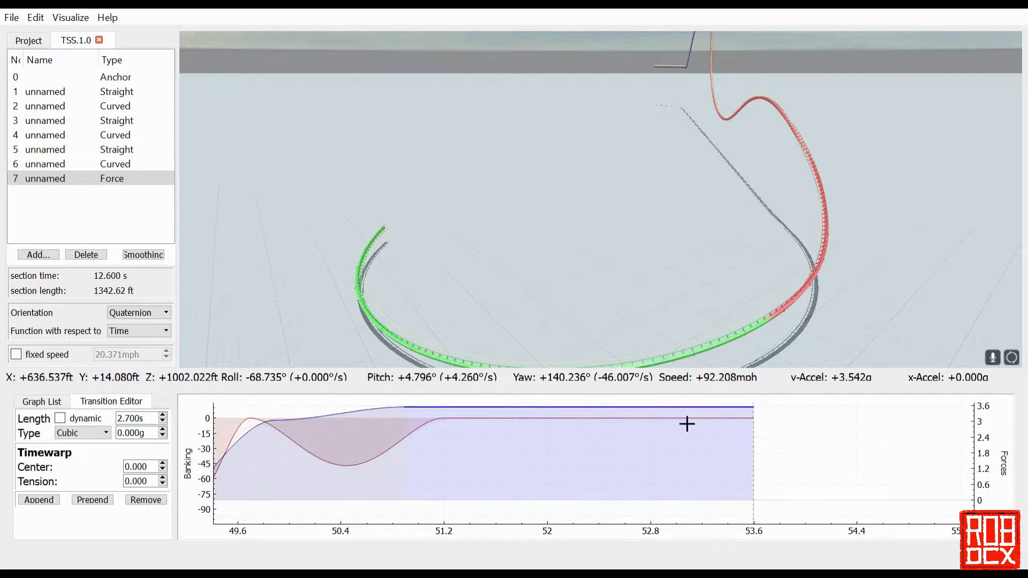
pyautogui.click(83, 432)
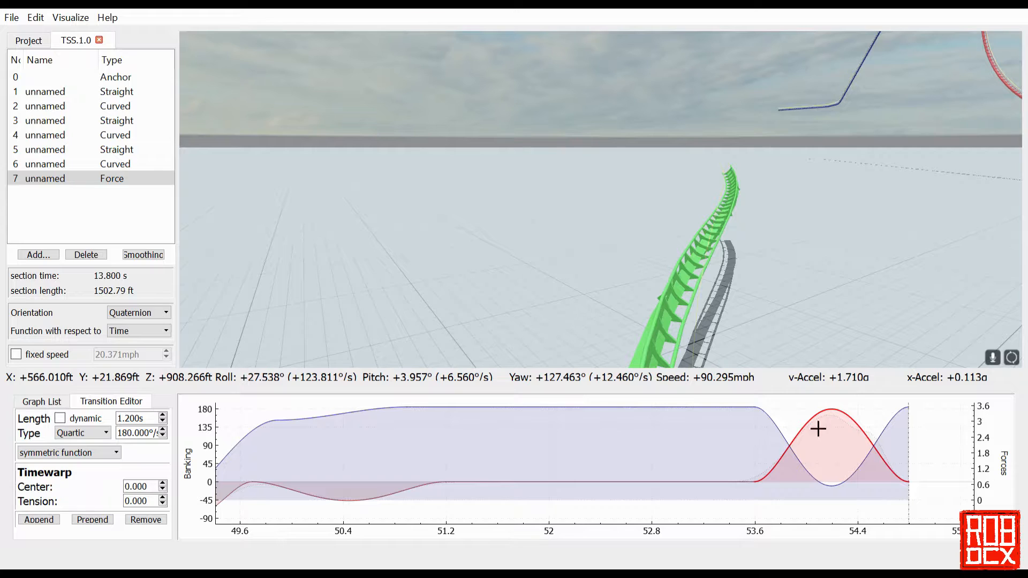
# Insert a roll transition of -13°/s before the roll-over and set its length to 0.7 s.
pyautogui.click(38, 519)
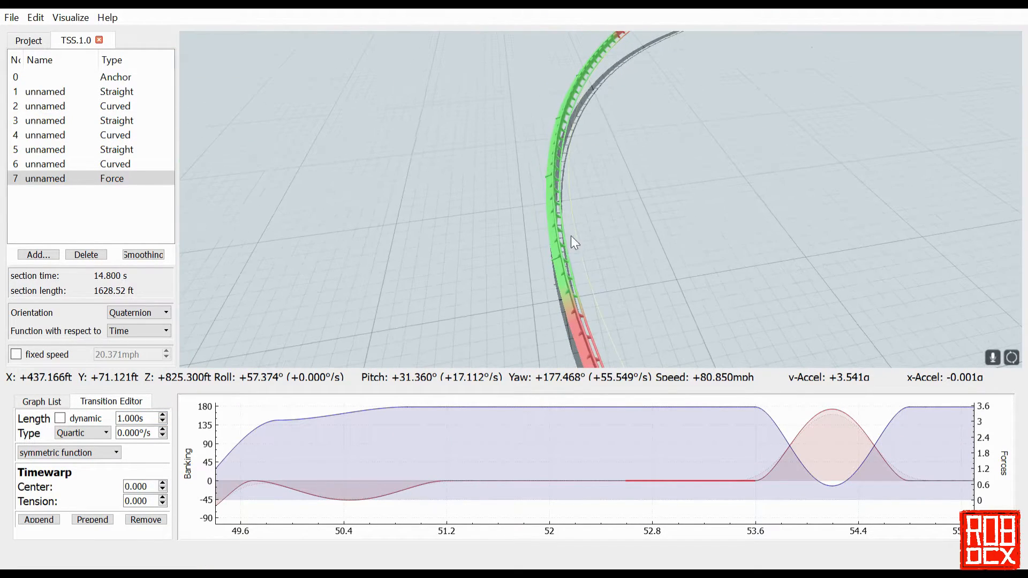
pyautogui.write('-13.000')
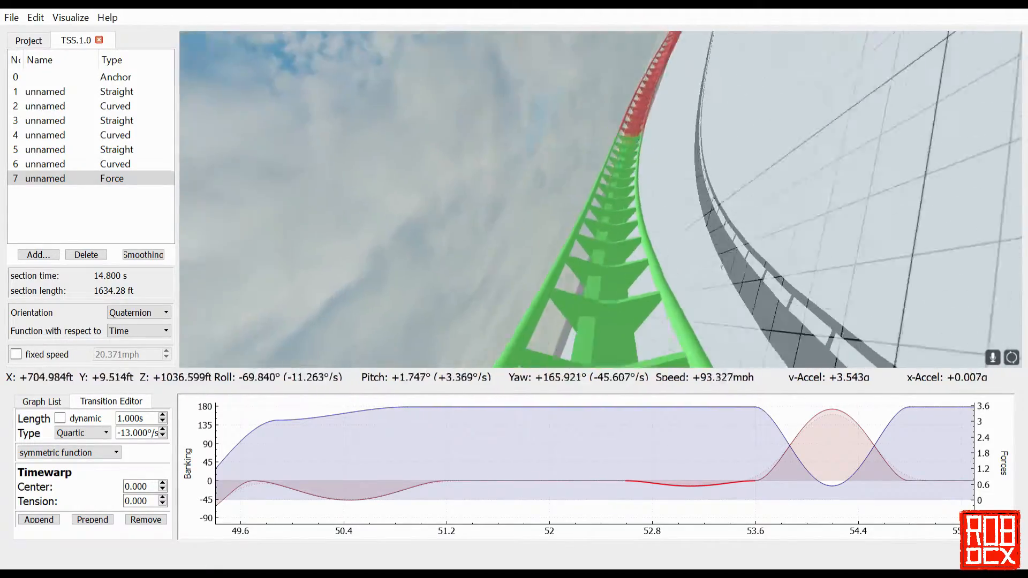
pyautogui.write('0.700')
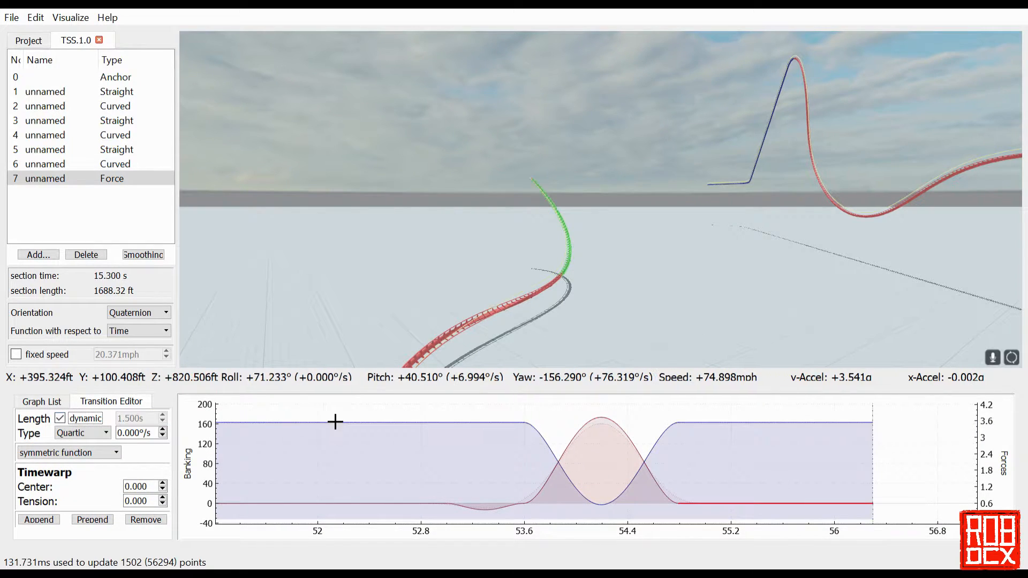
pyautogui.moveTo(534, 359)
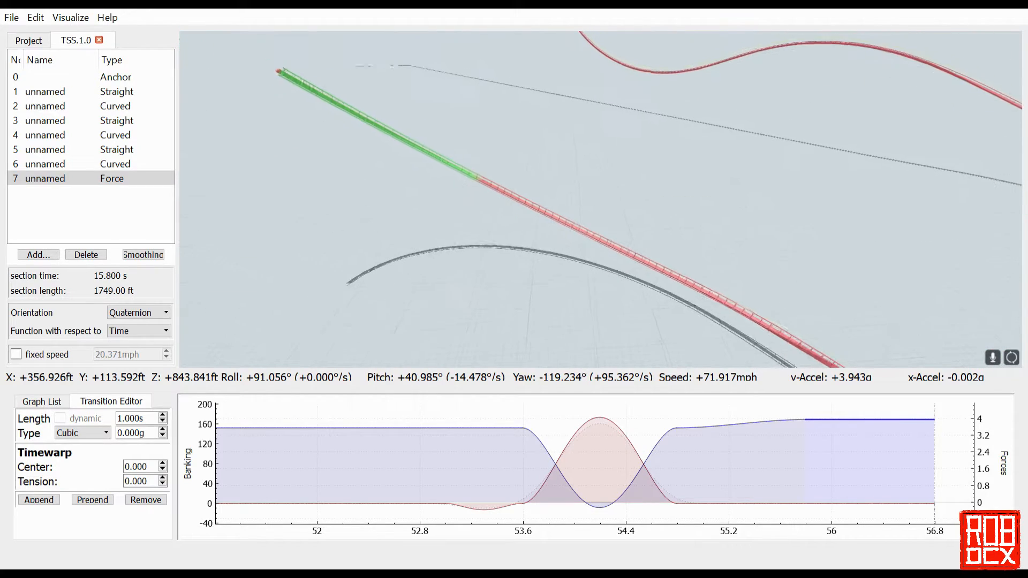
# Append force and roll transitions with 0.7 s length and roll rates of 11°/s and -15°/s.
pyautogui.write('0.700')
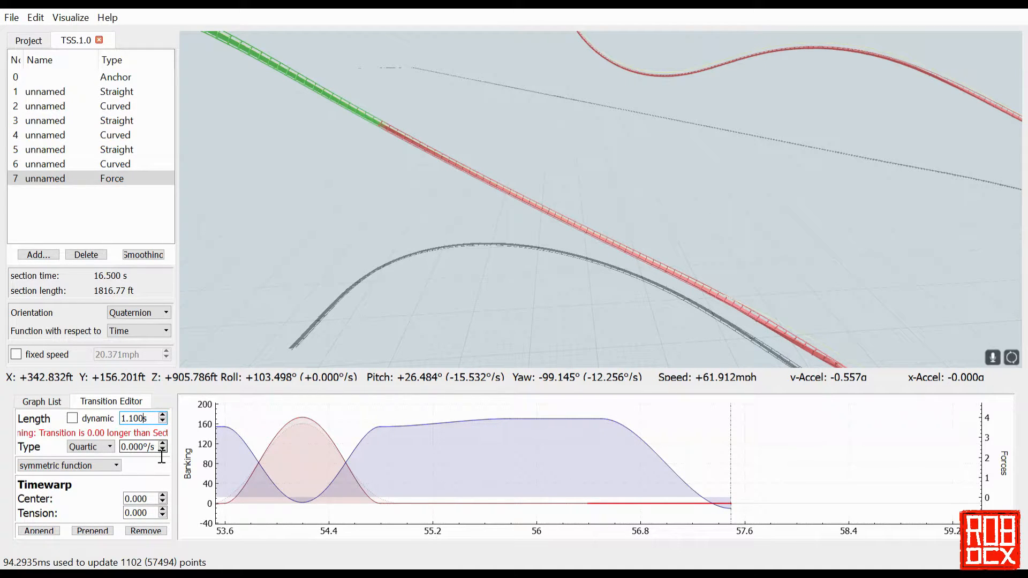
pyautogui.write('11.000')
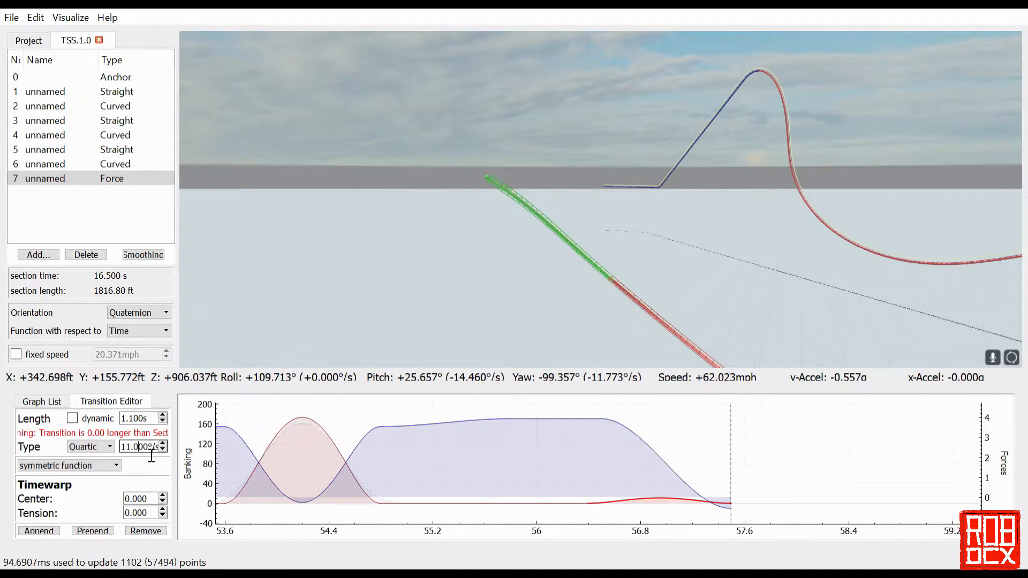
pyautogui.write('-15.000')
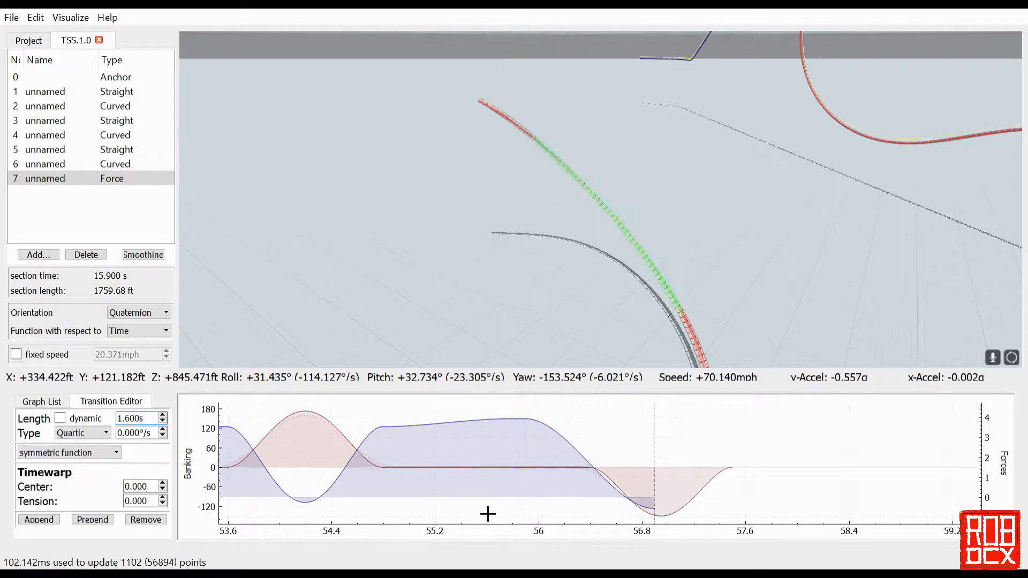
# Set the roll transition value to -2, then append a cubic force transition with 3.0g.
pyautogui.write('-2.000')
pyautogui.write('1.100')
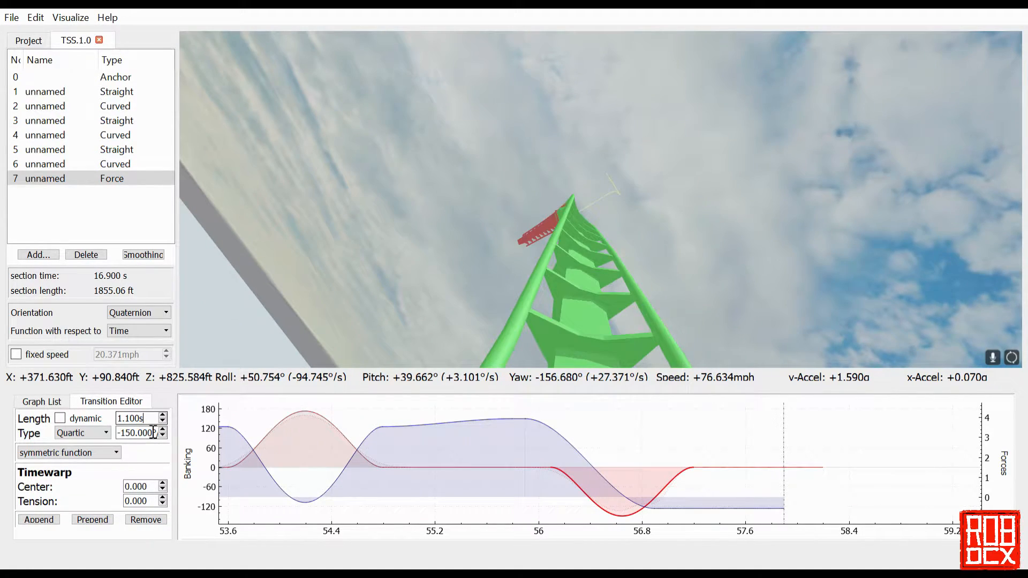
pyautogui.click(163, 415)
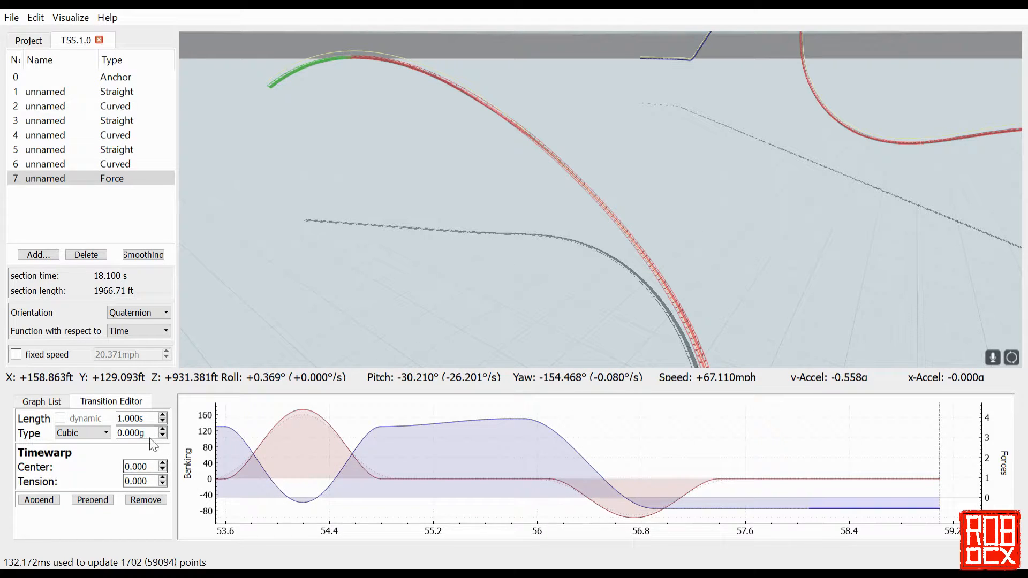
pyautogui.write('3.000')
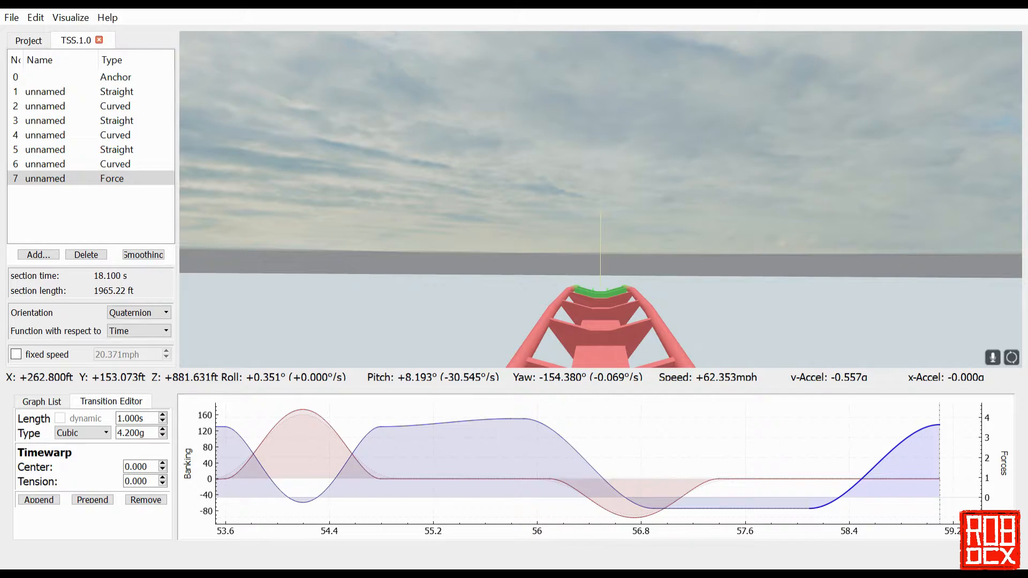
# Confirm the 4.2g cubic force value and append a further transition after it.
pyautogui.click(38, 500)
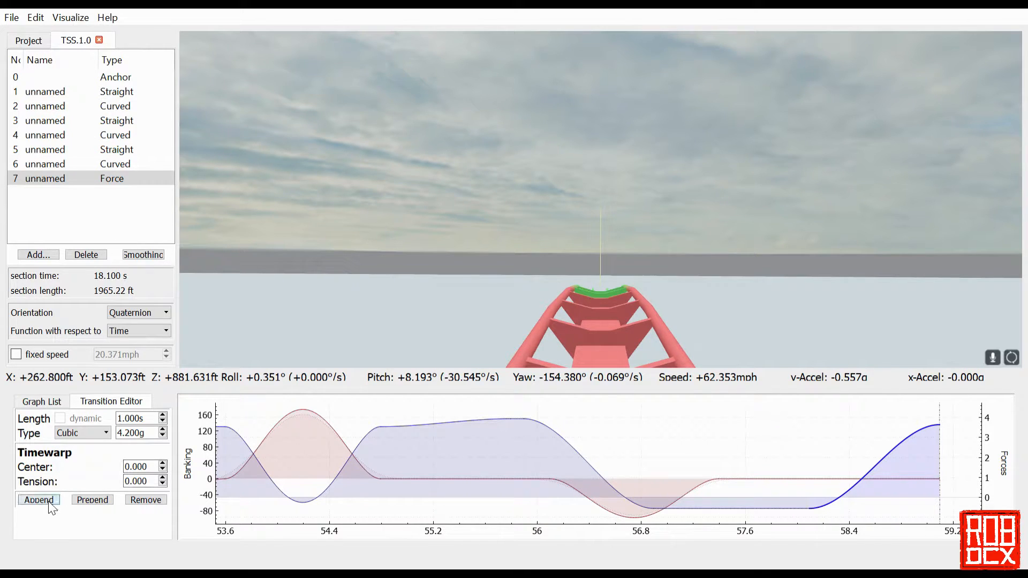
pyautogui.click(39, 501)
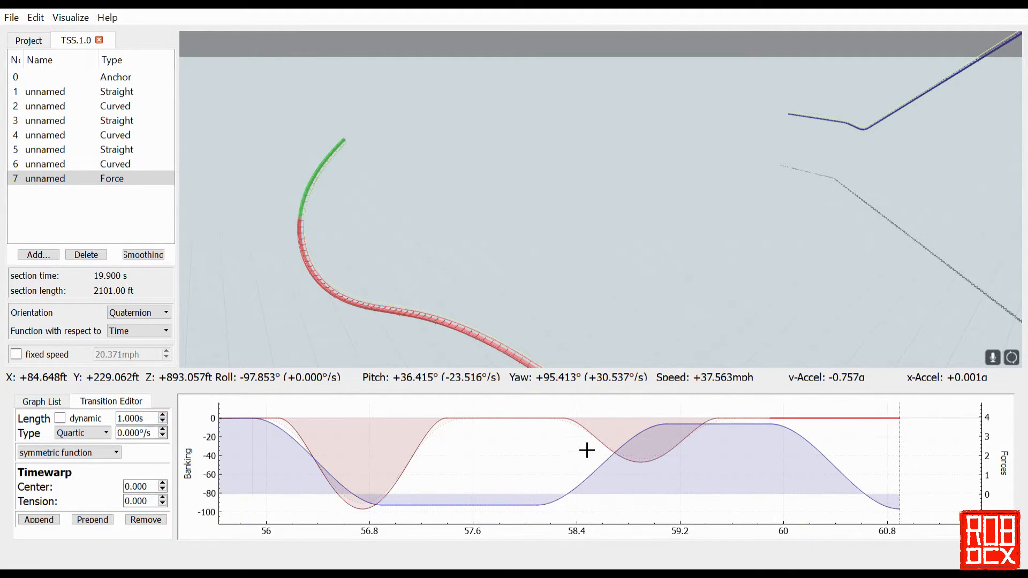
# Enter roll speed amounts of 47, 33 and 59 °/s for the selected roll transitions.
pyautogui.write('47.000')
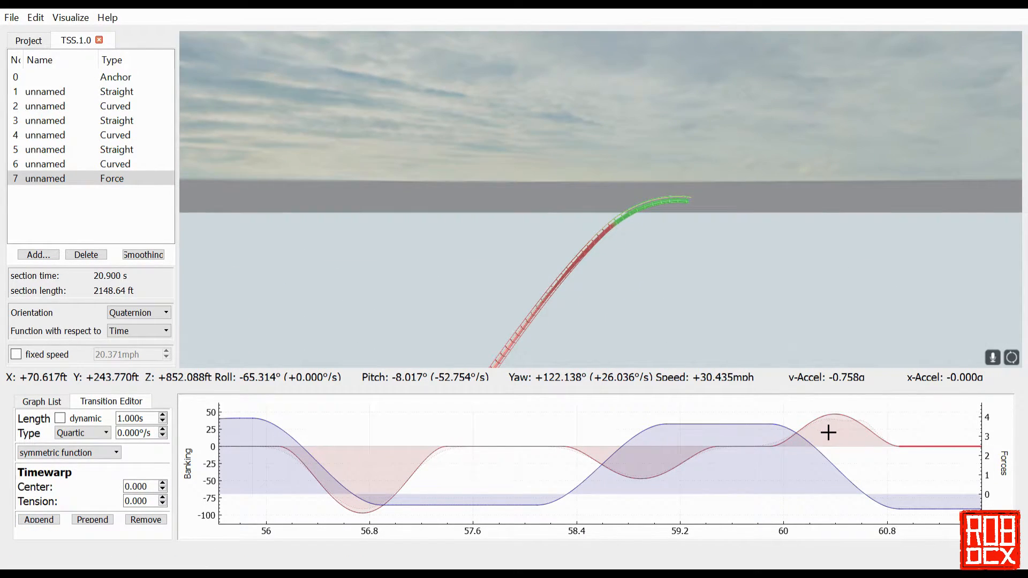
pyautogui.write('33.000')
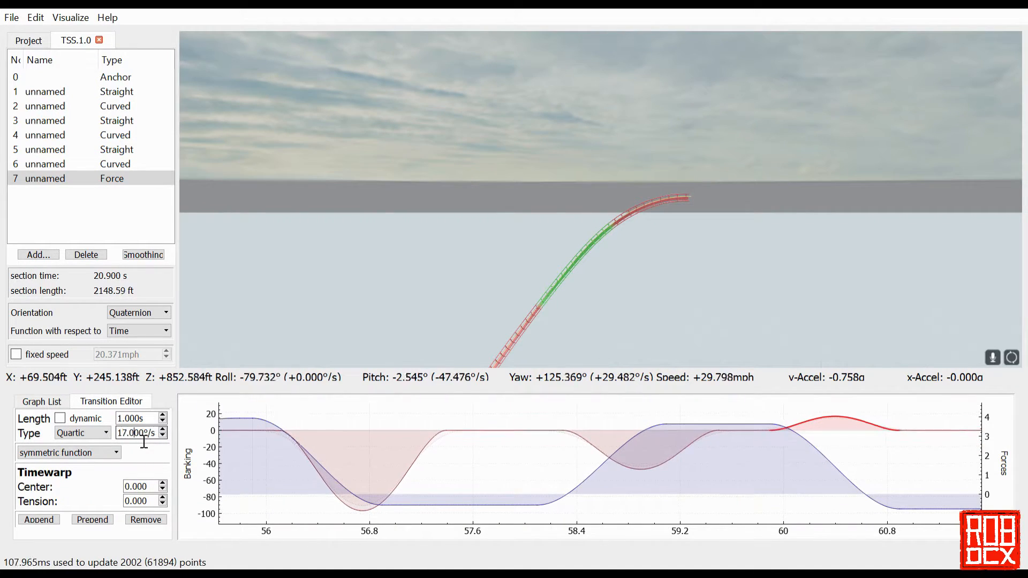
pyautogui.write('59.000')
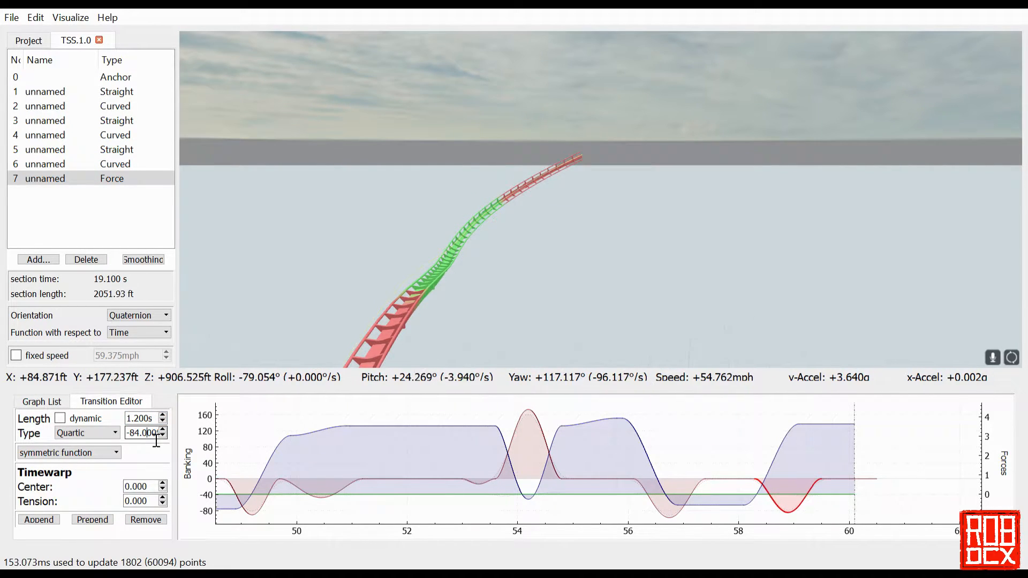
# Append a roll transition at the section end, adjust its amount, and append another.
pyautogui.click(161, 435)
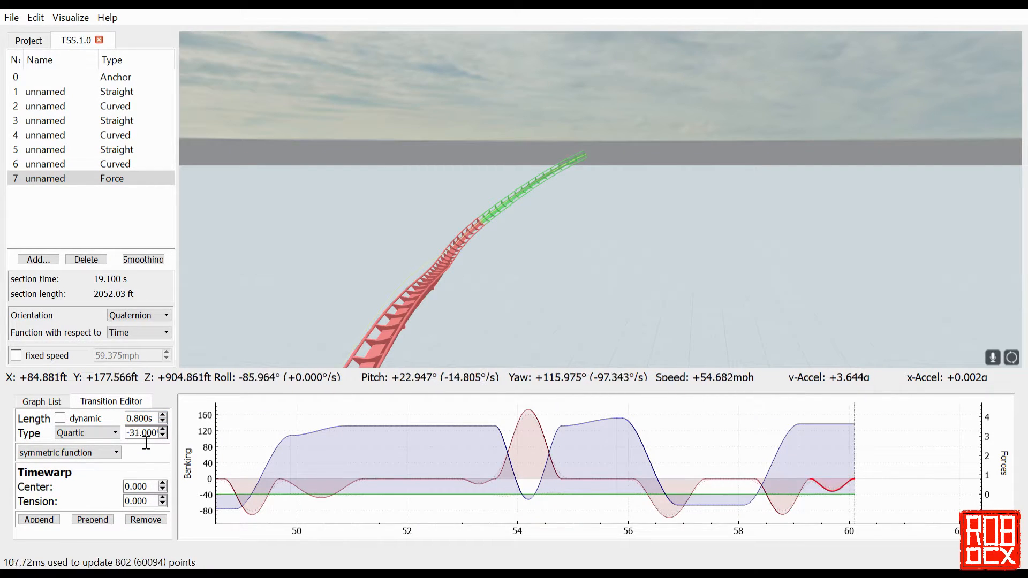
pyautogui.click(38, 520)
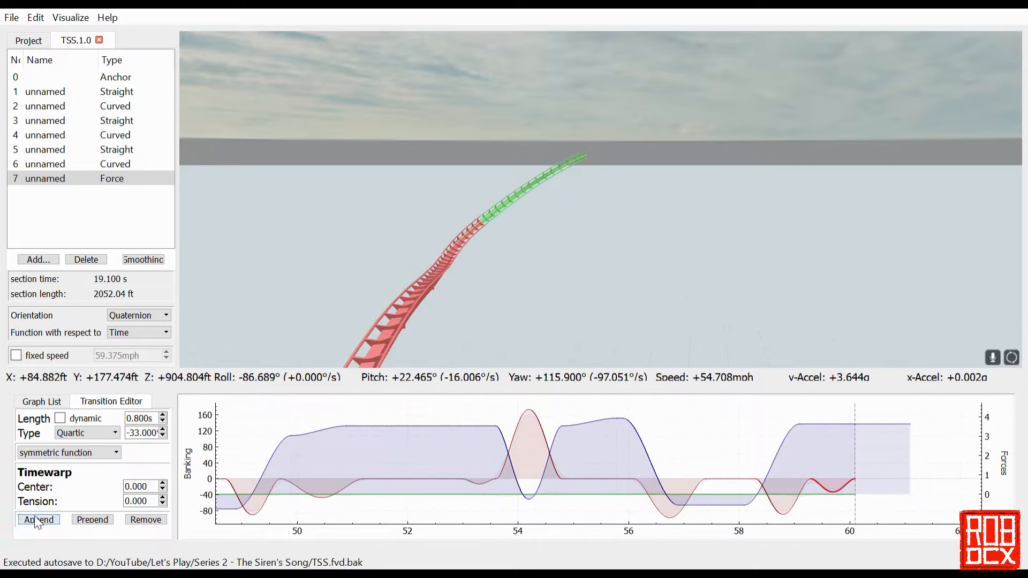
pyautogui.click(39, 519)
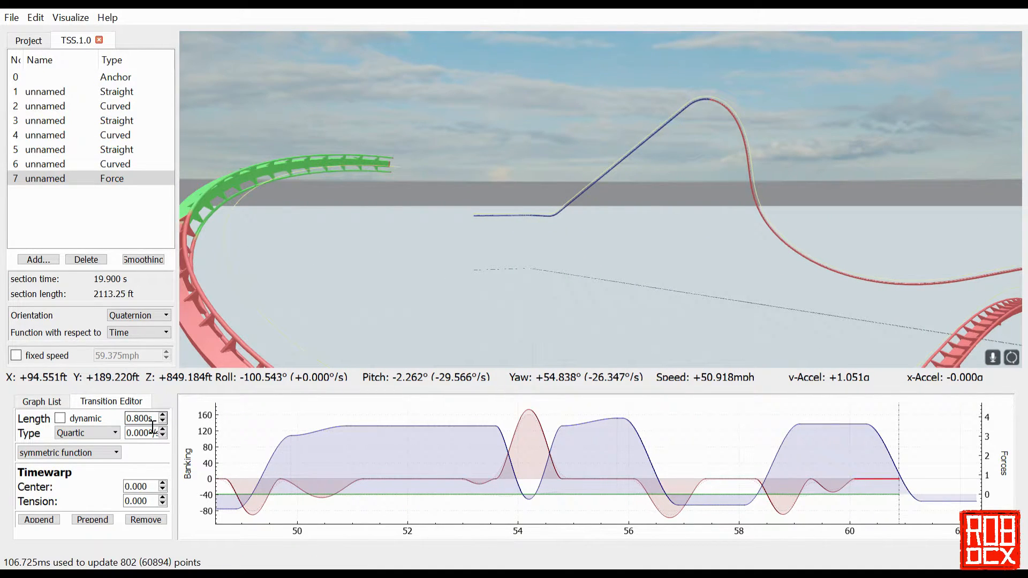
# Give the new Cubic normal-force transition a 1.1 length and 1.4 g amount.
pyautogui.write('1.100')
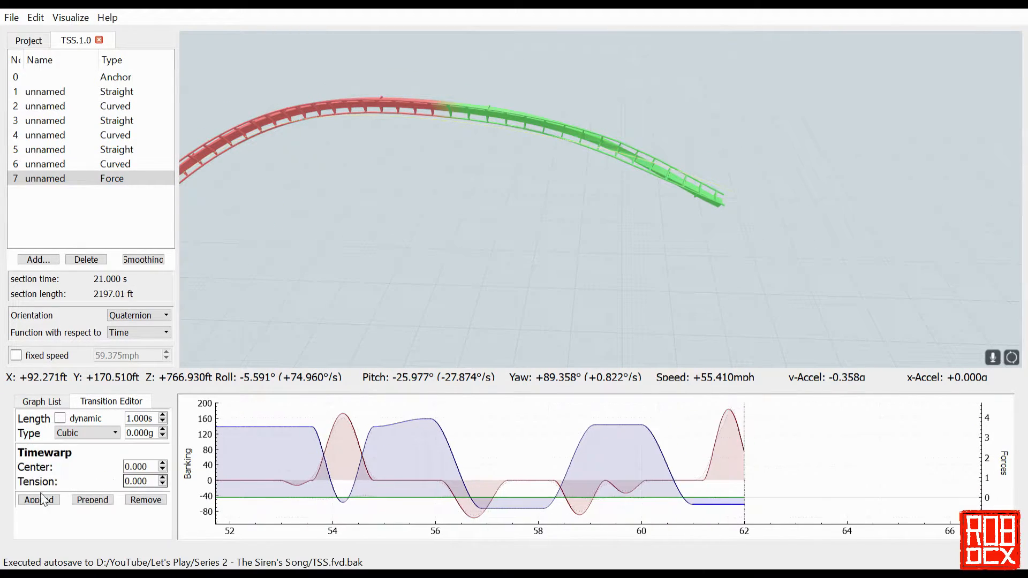
pyautogui.write('1.400')
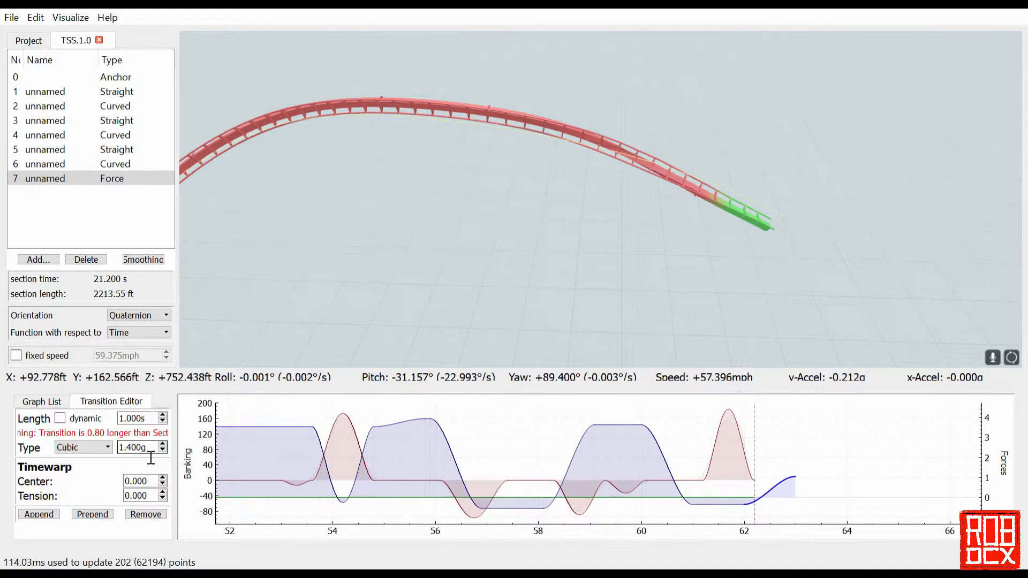
# Append a normal-force transition to start shaping the banked hill crest.
pyautogui.click(60, 419)
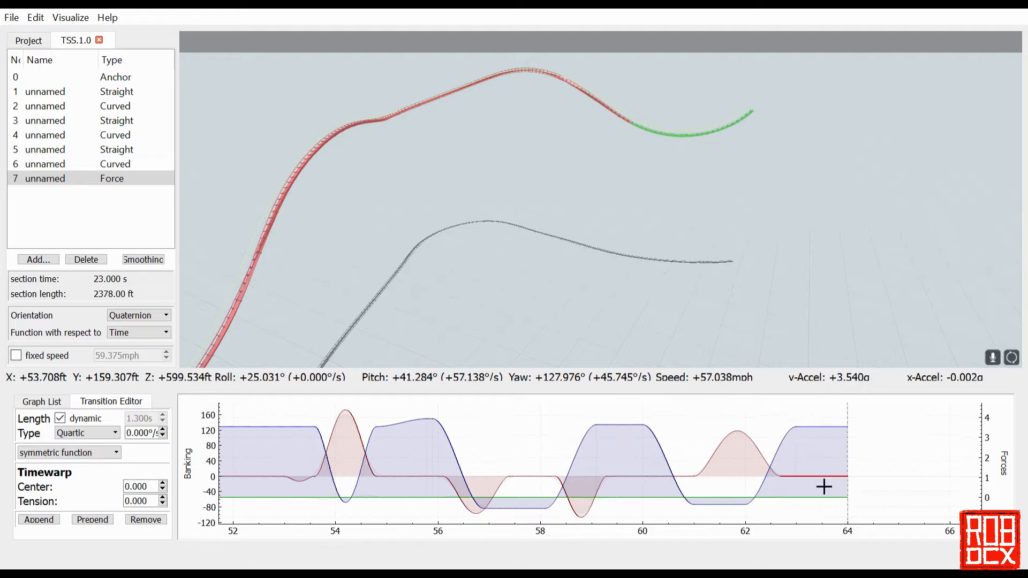
# Append a Cubic normal-force transition after the hill set to -3.5 g.
pyautogui.click(60, 419)
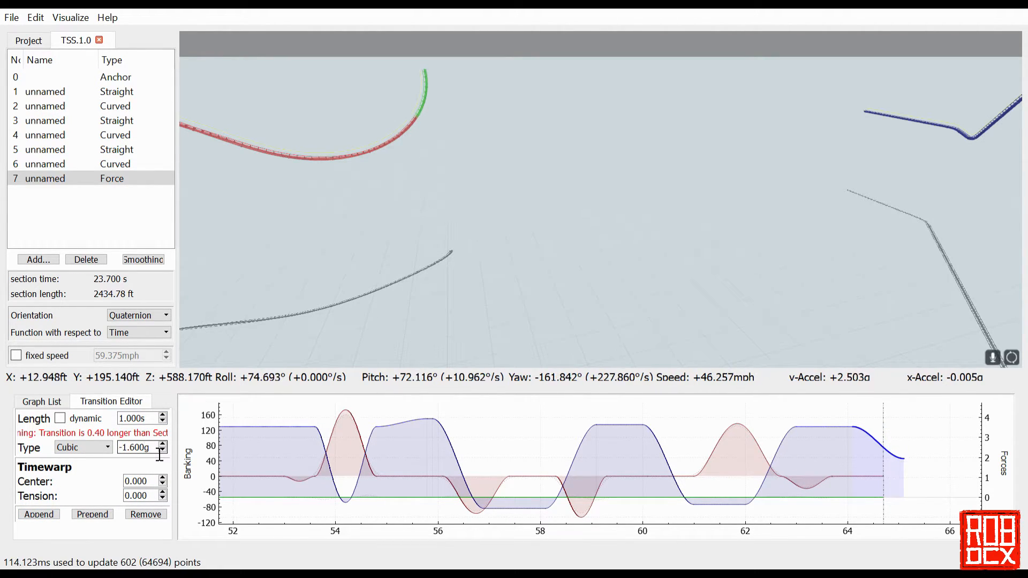
pyautogui.write('-3.500')
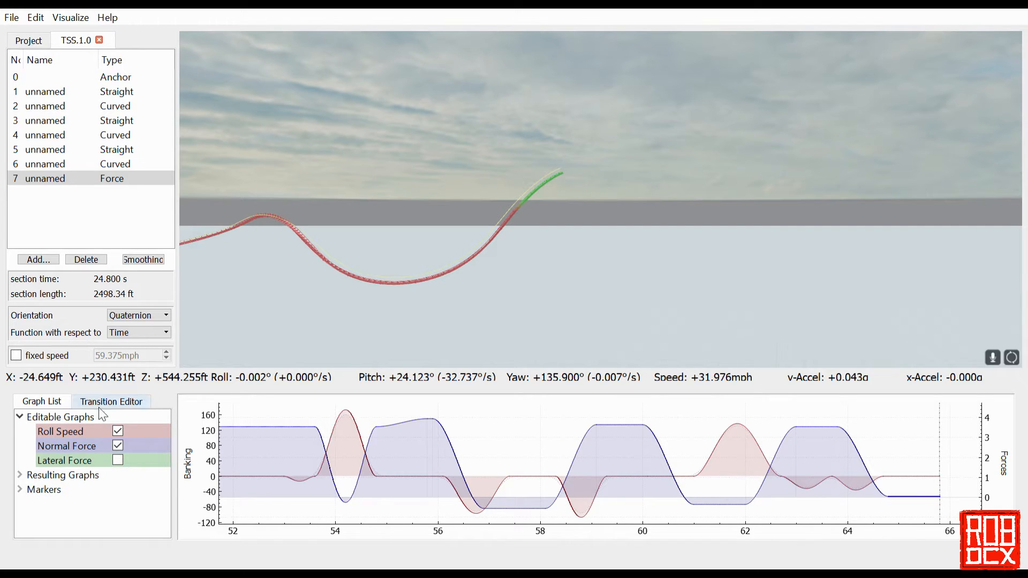
# Return to the Transition Editor and reselect force section 7 for editing.
pyautogui.click(110, 402)
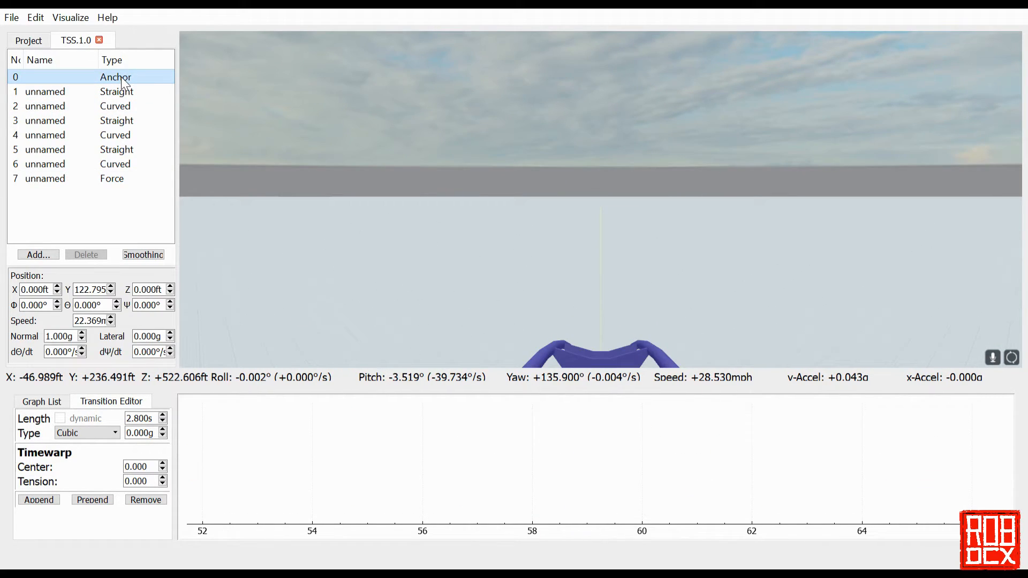
pyautogui.click(45, 179)
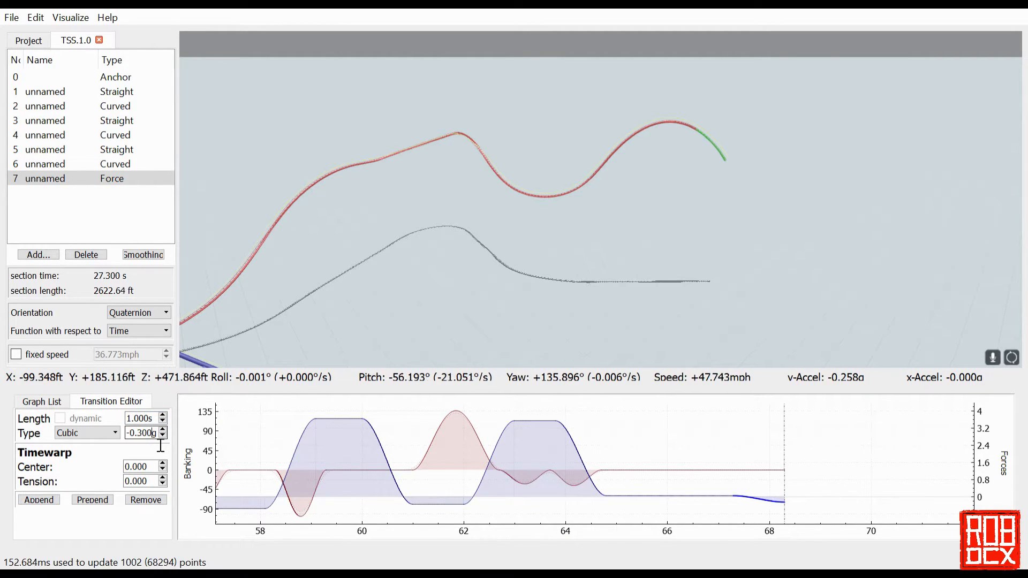
# Deepen the dip to -0.8 g, then append a Cubic pull-out transition of 3.0 g.
pyautogui.write('-0.800')
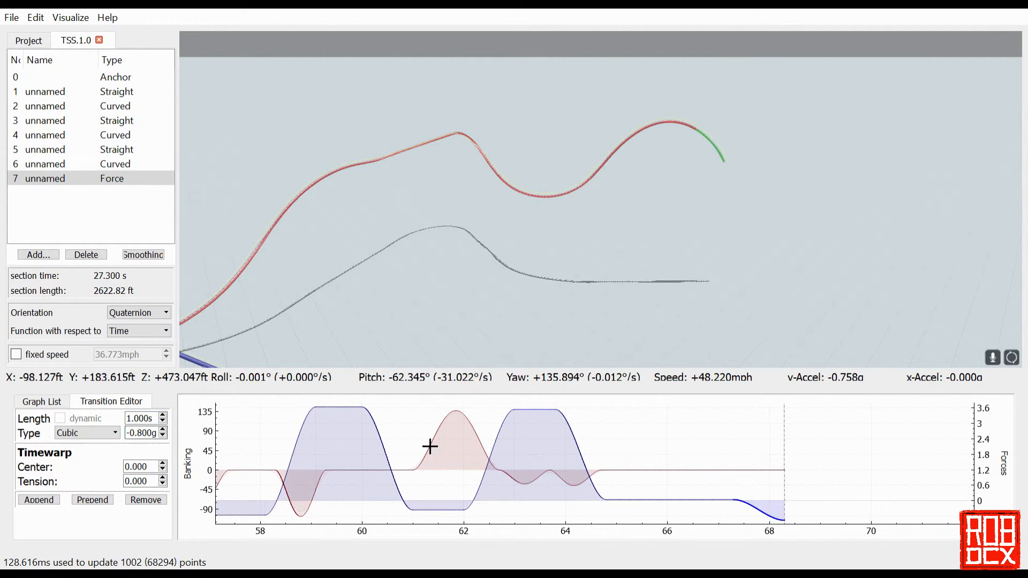
pyautogui.click(39, 500)
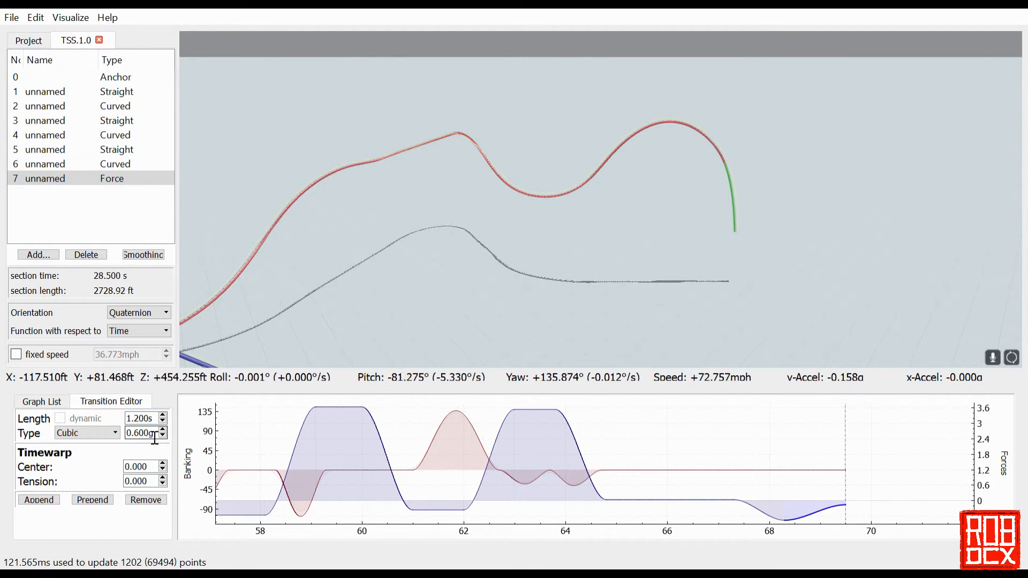
pyautogui.write('3.000')
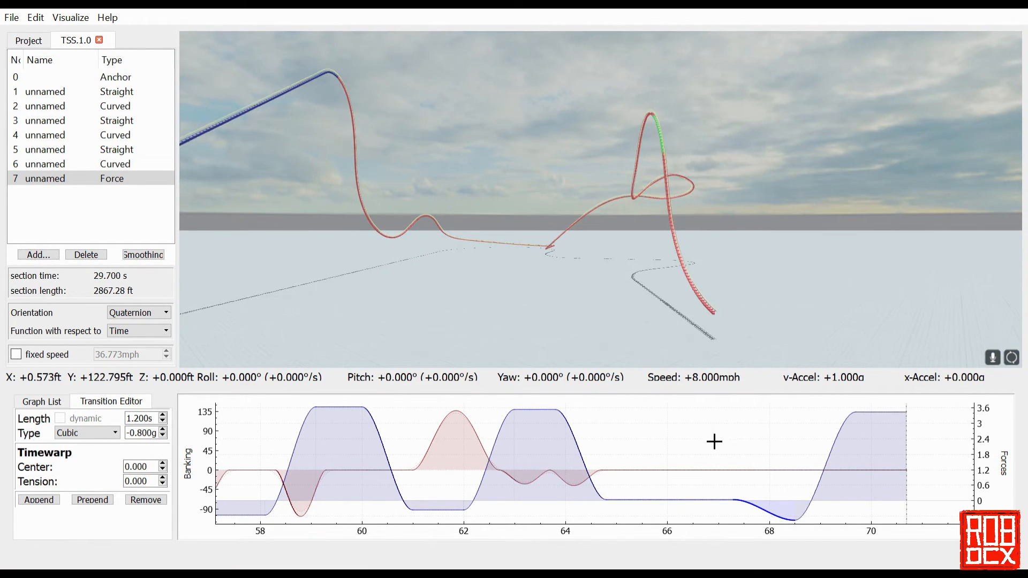
# On the Roll Speed graph, append a Quartic 2.3 s transition at 0 °/s over the pull-out.
pyautogui.click(161, 415)
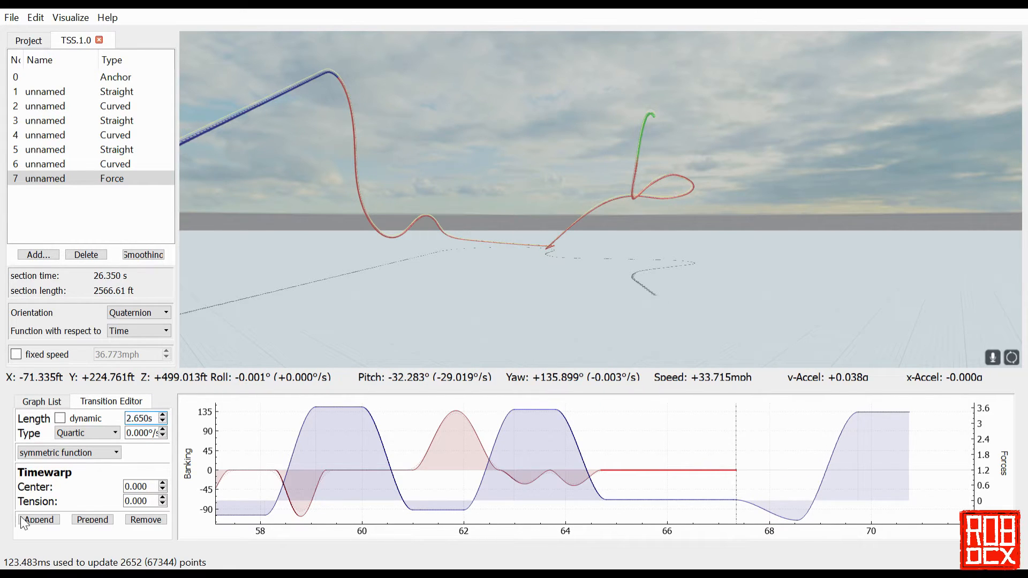
pyautogui.write('2.300')
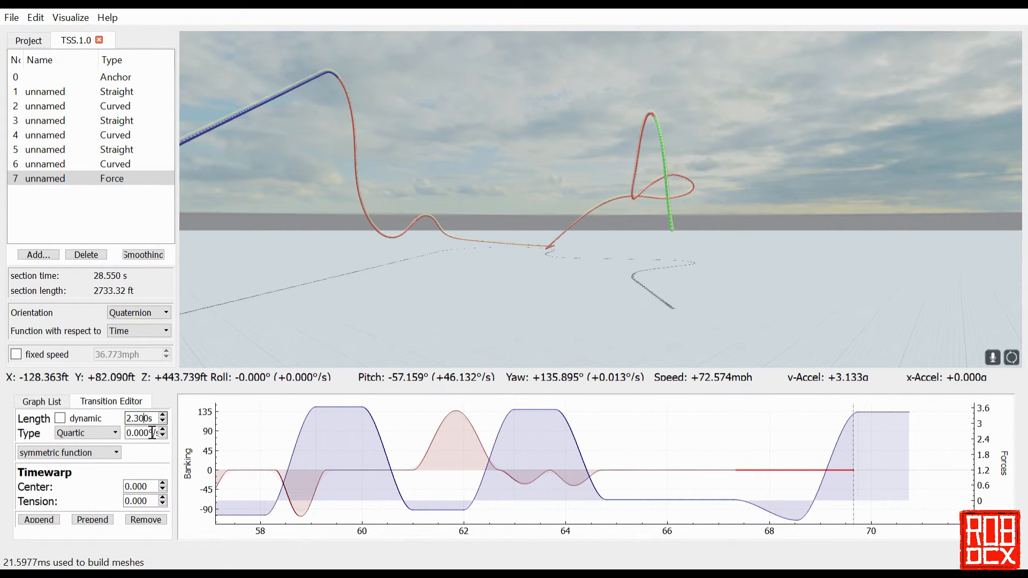